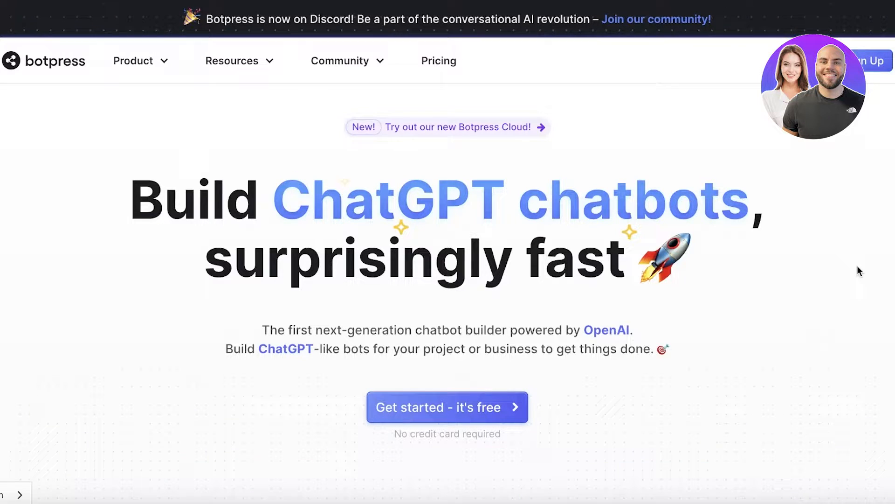
Scroll through the Botpress Cloud landing page before signing up
scroll(down, 3)
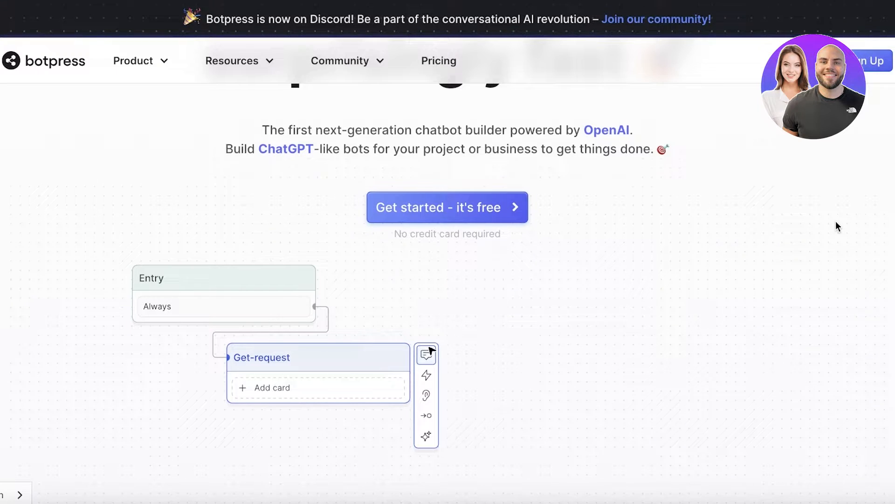
click(426, 395)
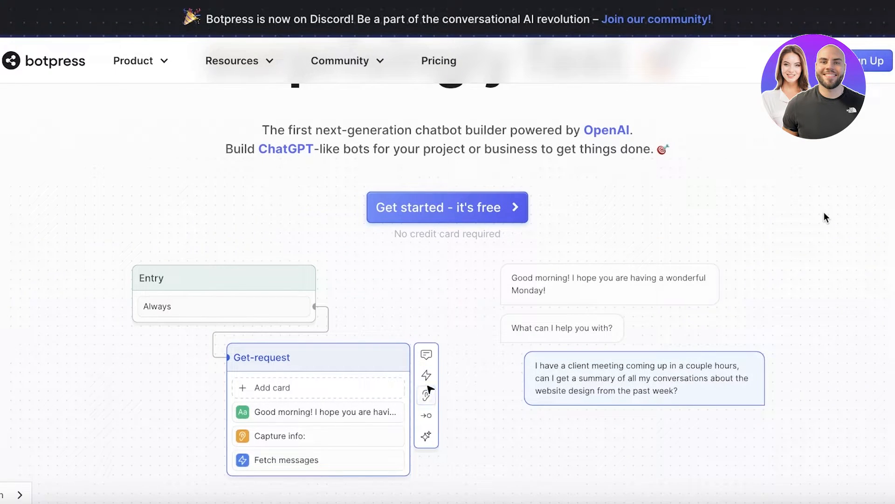
scroll(down, 3)
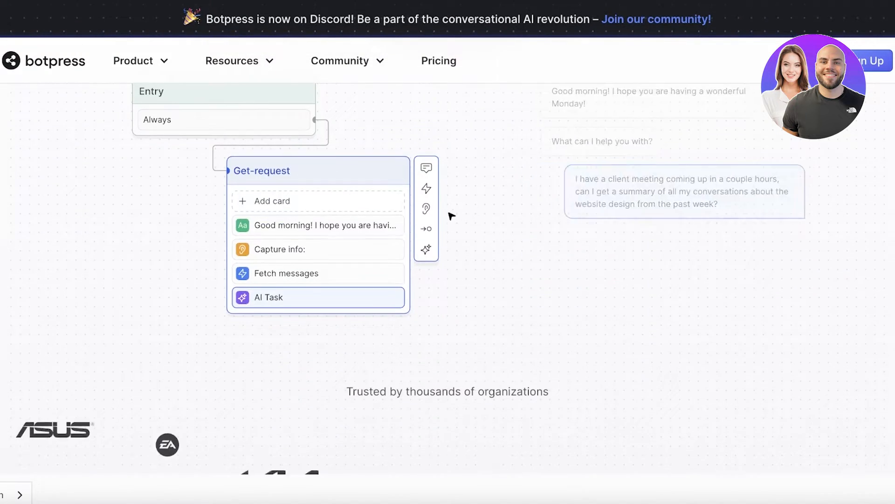
scroll(up, 3)
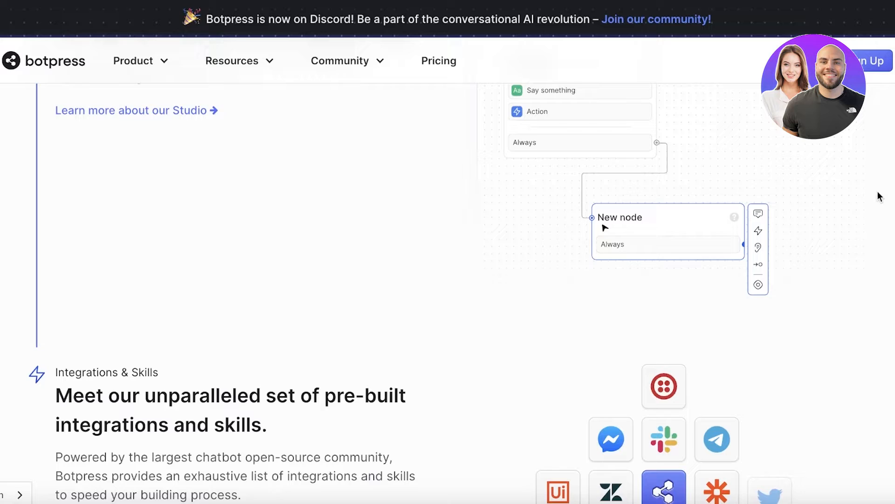
scroll(down, 3)
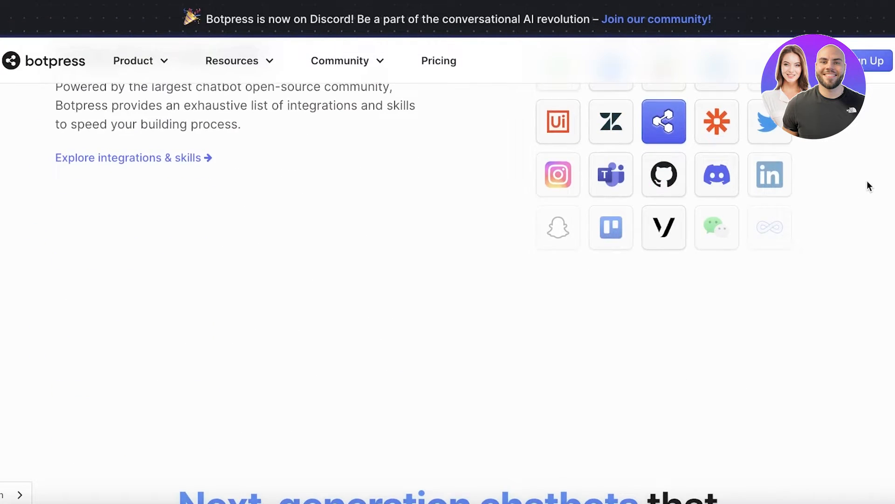
scroll(down, 3)
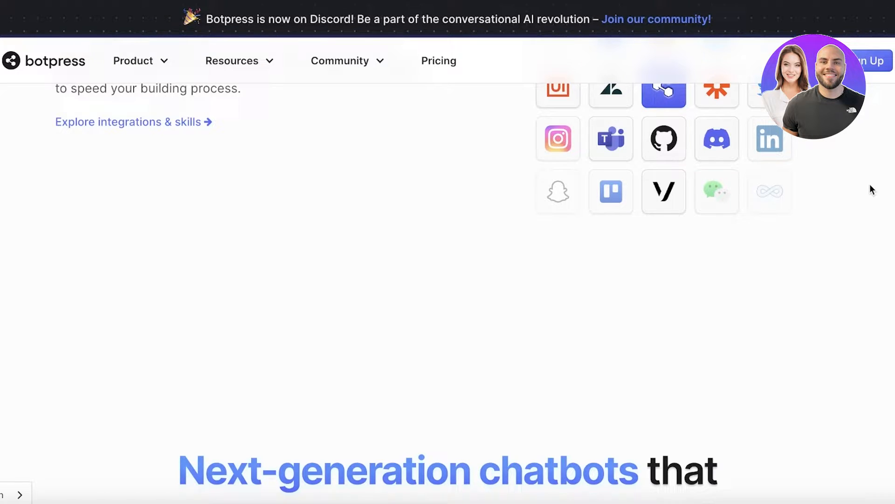
scroll(down, 3)
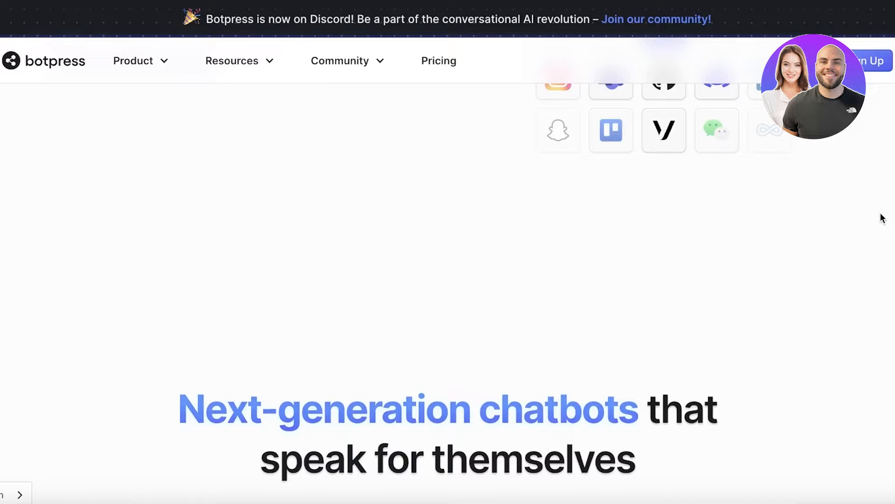
scroll(up, 3)
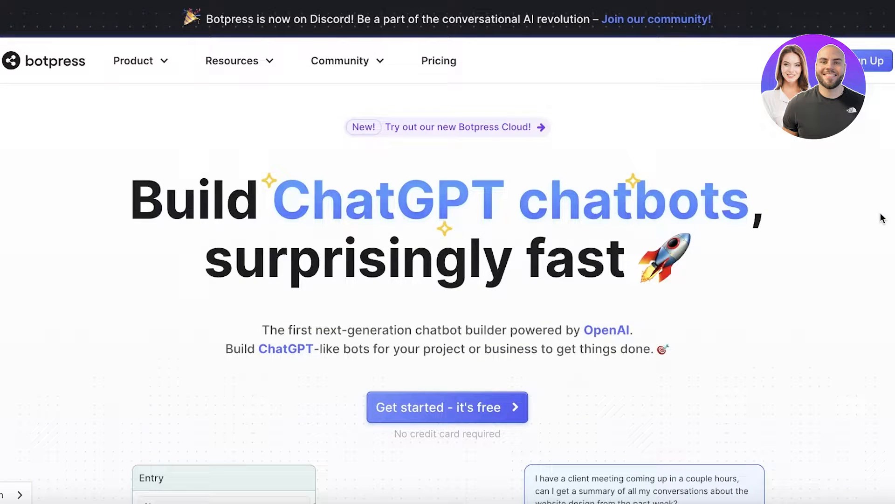
mouse_move(878, 209)
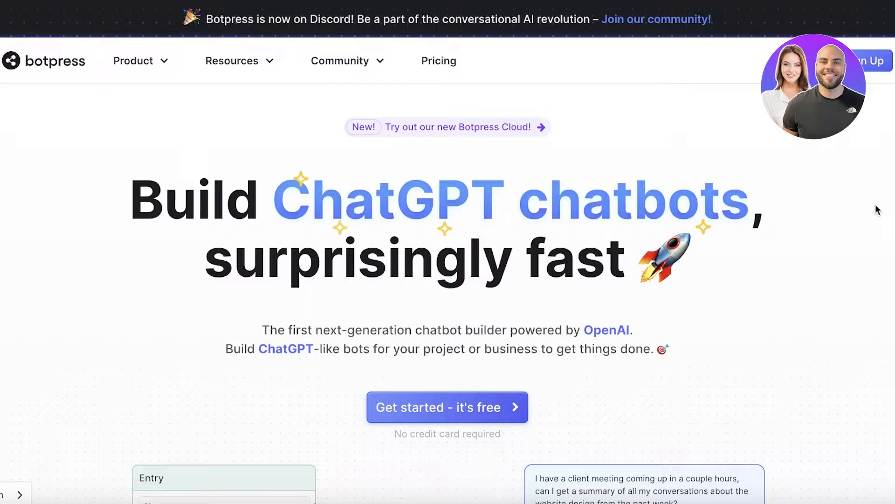
Sign up free with the first Google account and continue into Botpress Cloud
click(446, 406)
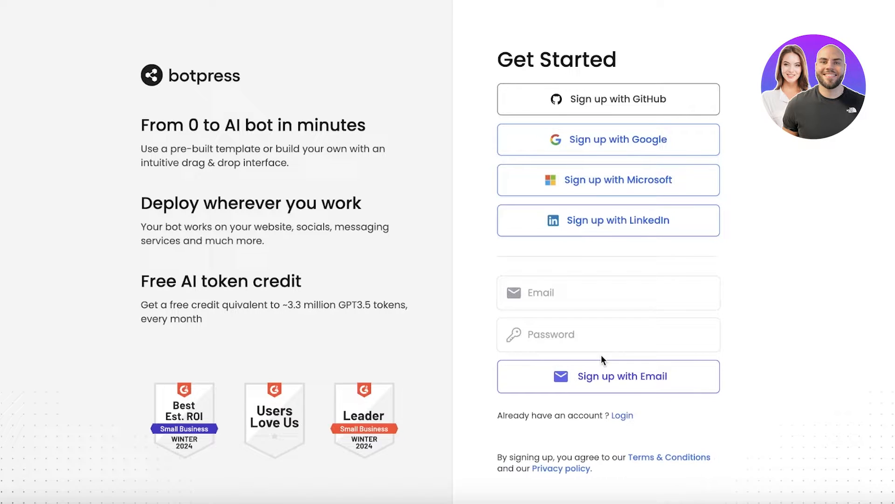
mouse_move(606, 356)
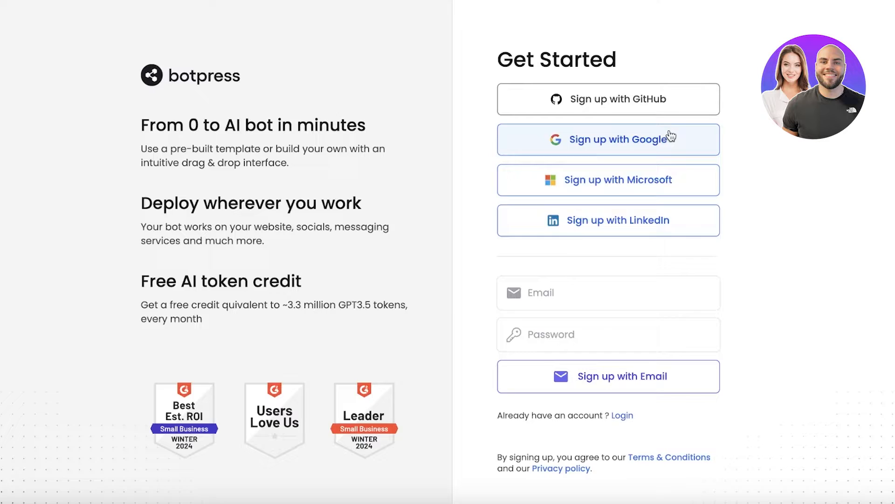
click(607, 139)
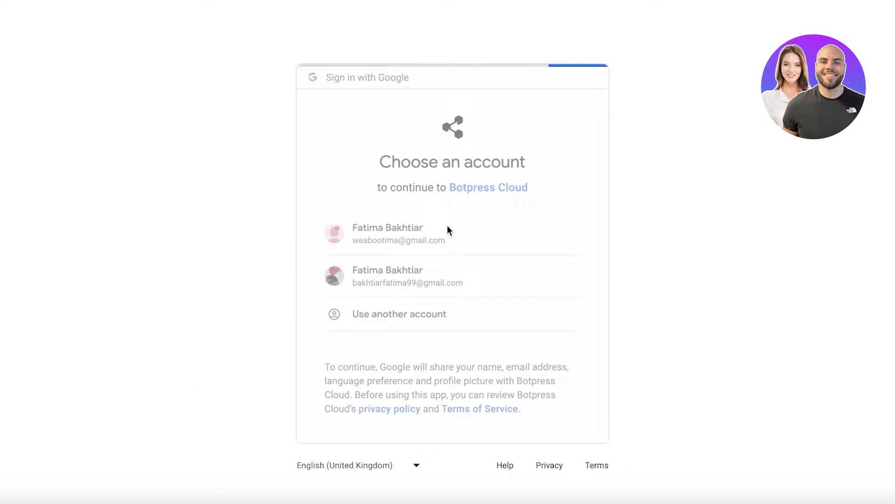
click(398, 233)
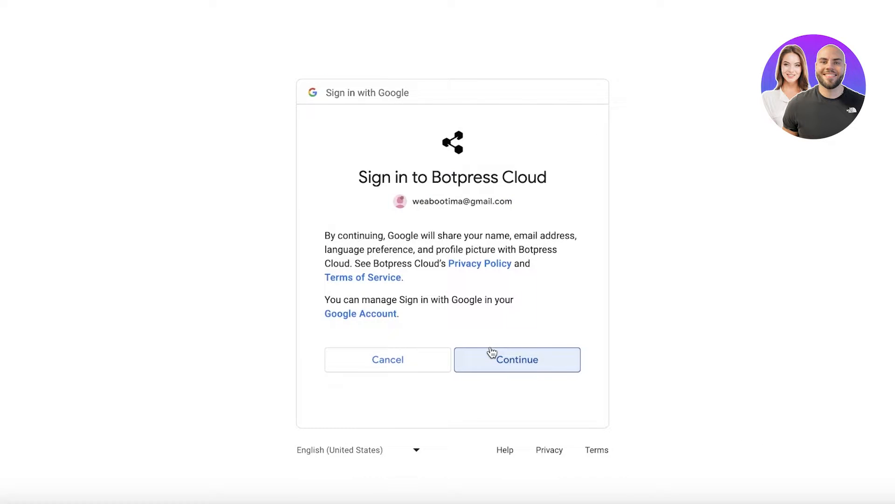
click(516, 359)
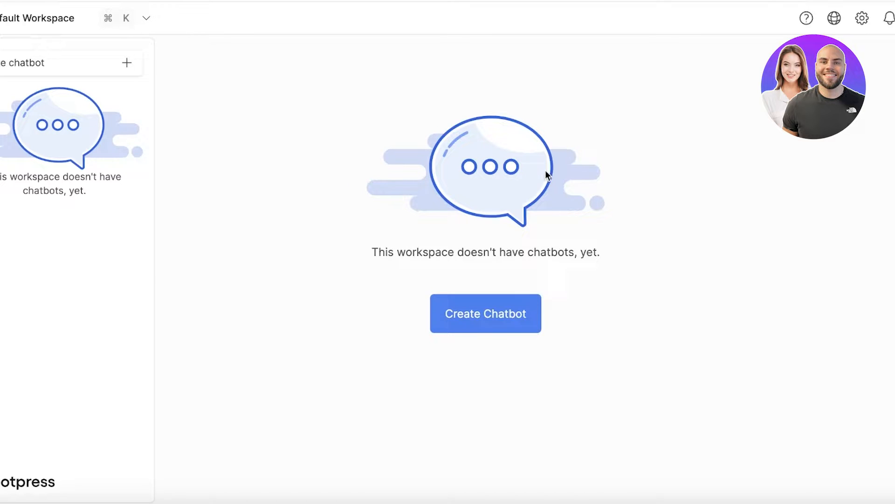
Open the Default Workspace settings page from the workspace options
click(146, 18)
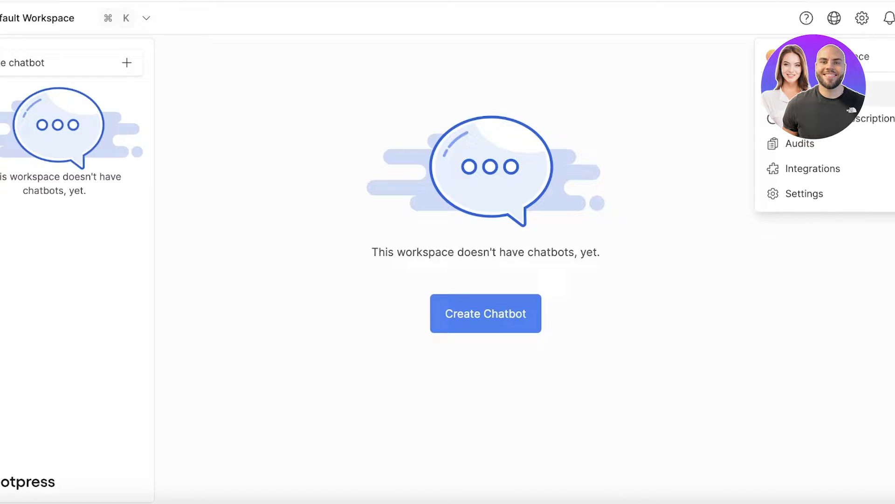
mouse_move(801, 144)
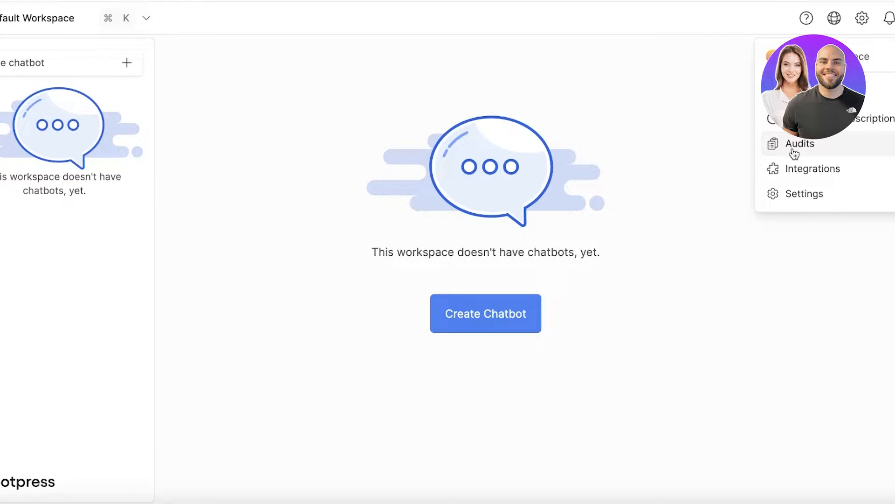
mouse_move(803, 194)
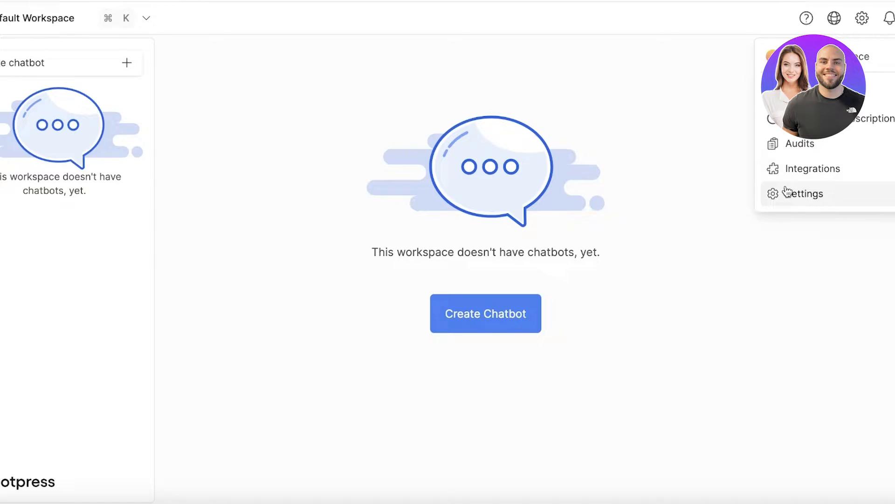
click(804, 193)
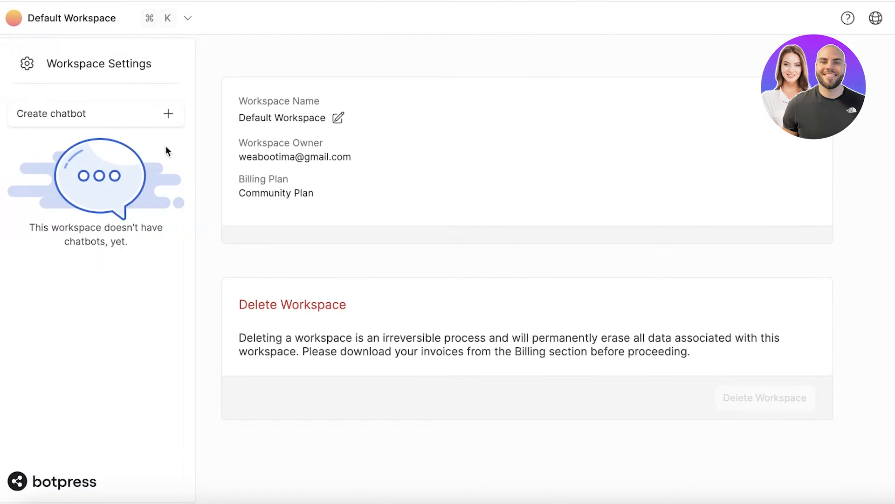
mouse_move(39, 62)
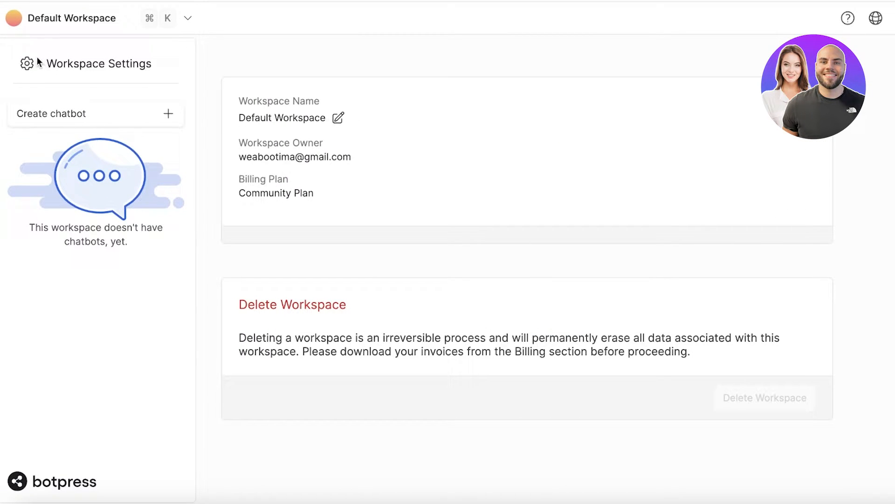
Create a new workspace named Durden Chatbot from the workspace switcher and enter it
click(187, 18)
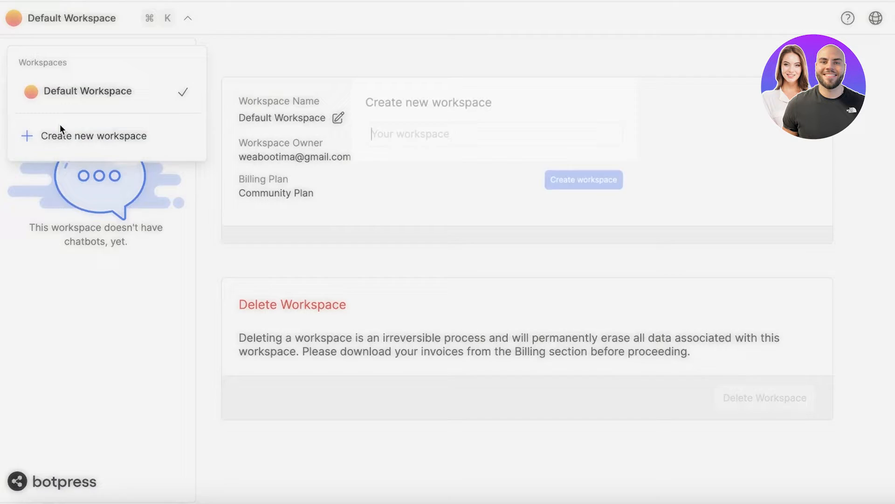
click(94, 135)
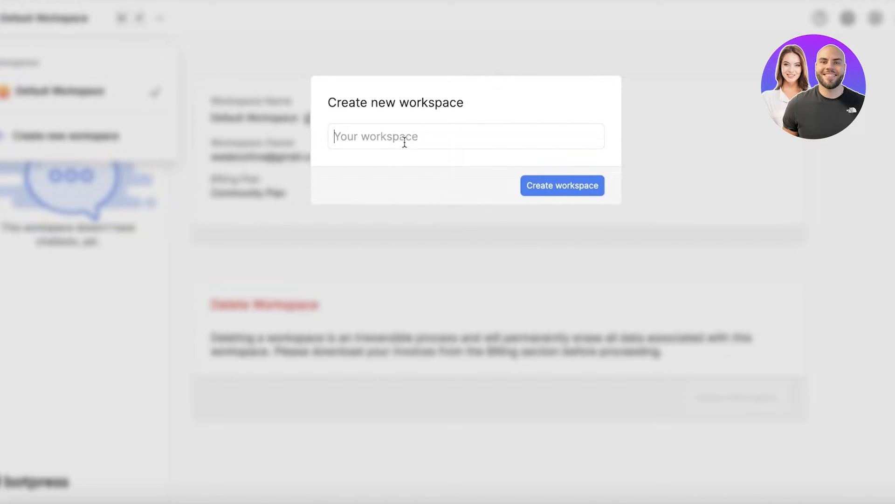
text(Durden Chatbot)
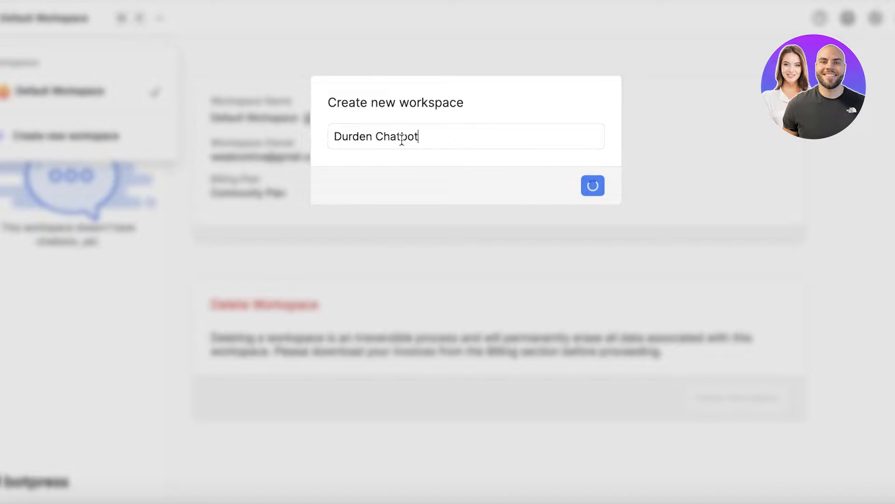
click(592, 186)
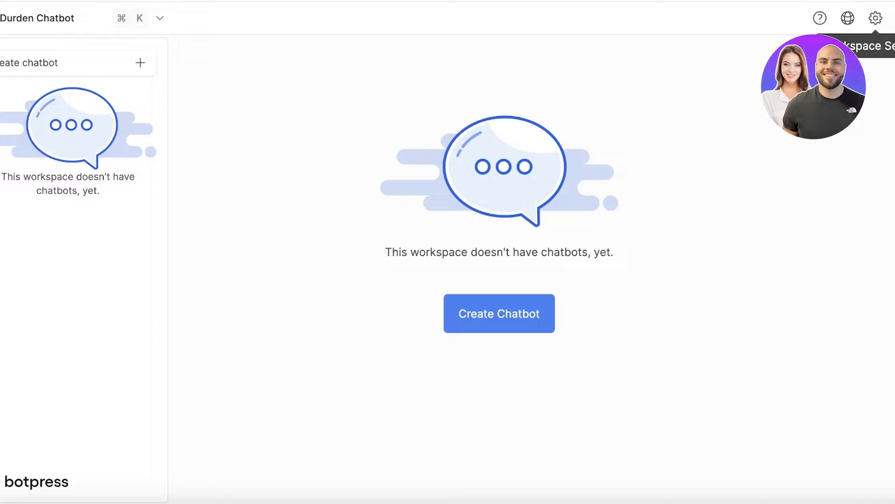
click(813, 87)
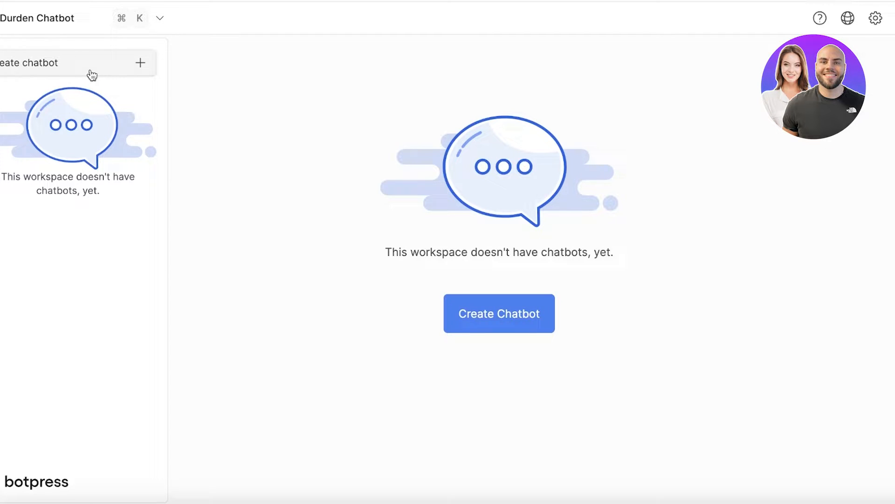
mouse_move(390, 347)
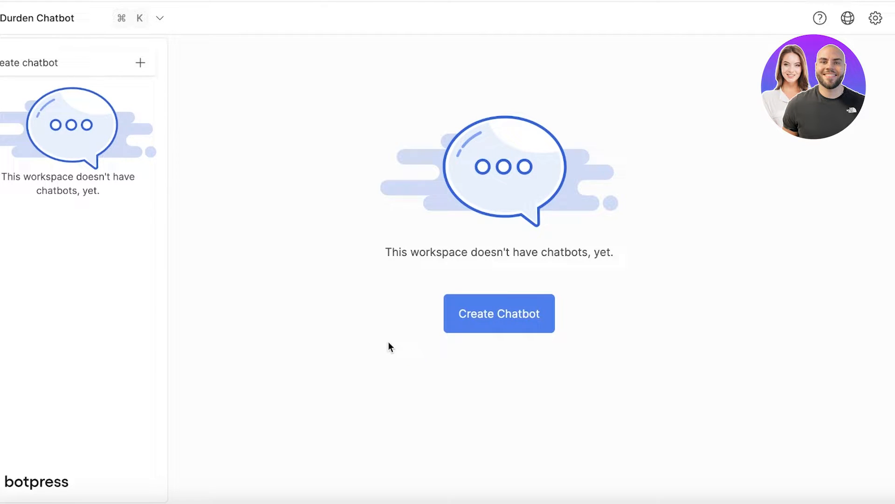
Create a new chatbot using the empty Start from Scratch template
click(498, 314)
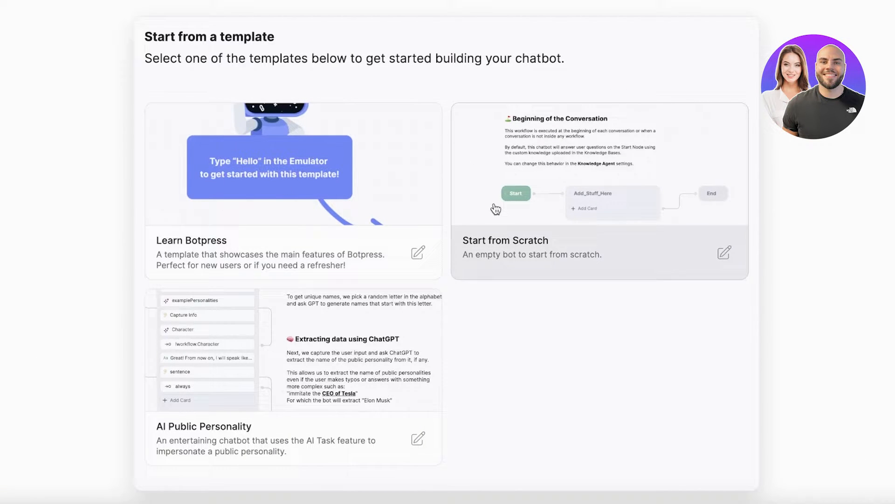
mouse_move(474, 237)
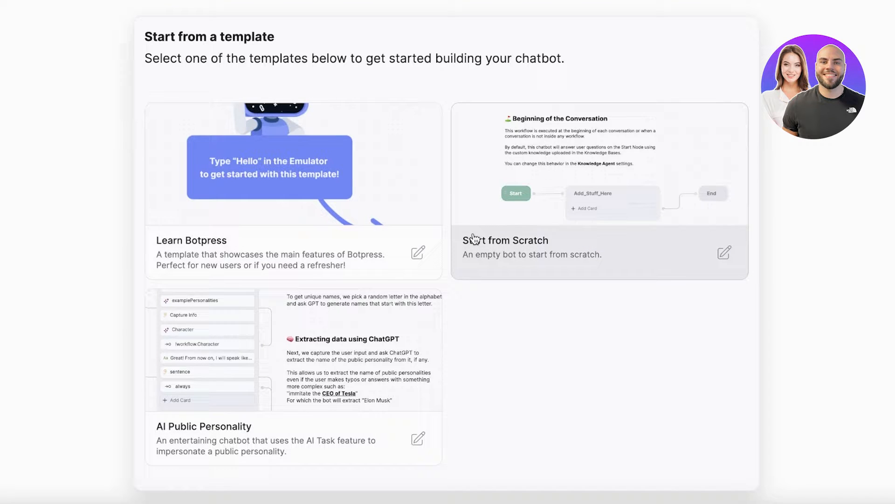
mouse_move(355, 185)
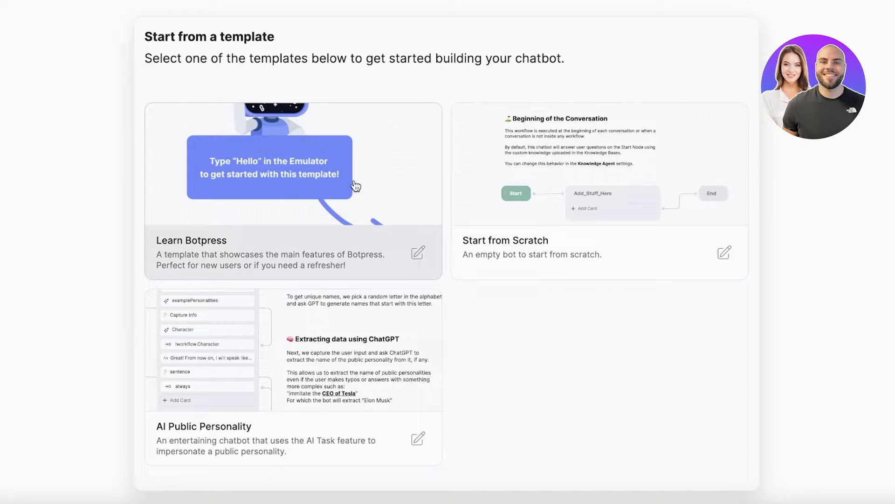
mouse_move(317, 183)
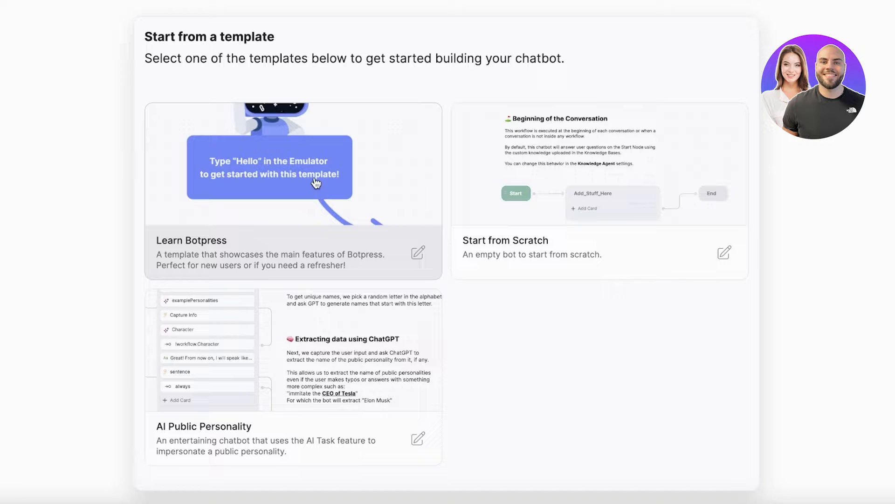
mouse_move(464, 163)
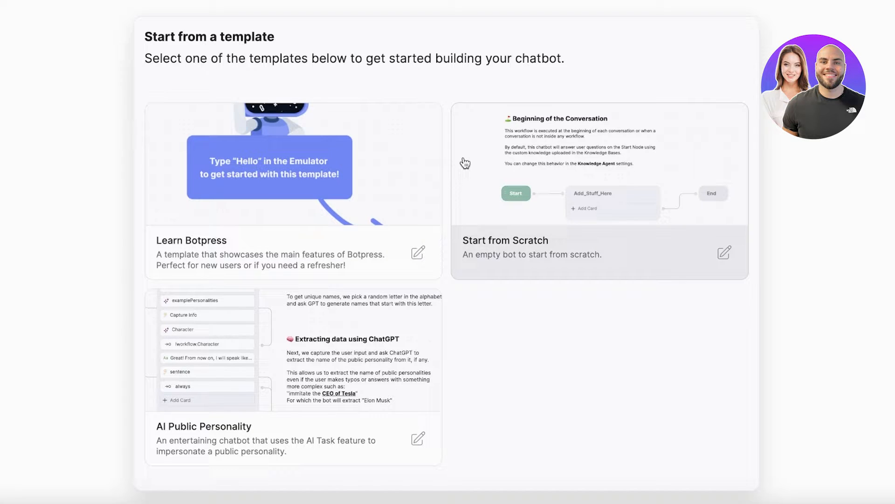
mouse_move(311, 343)
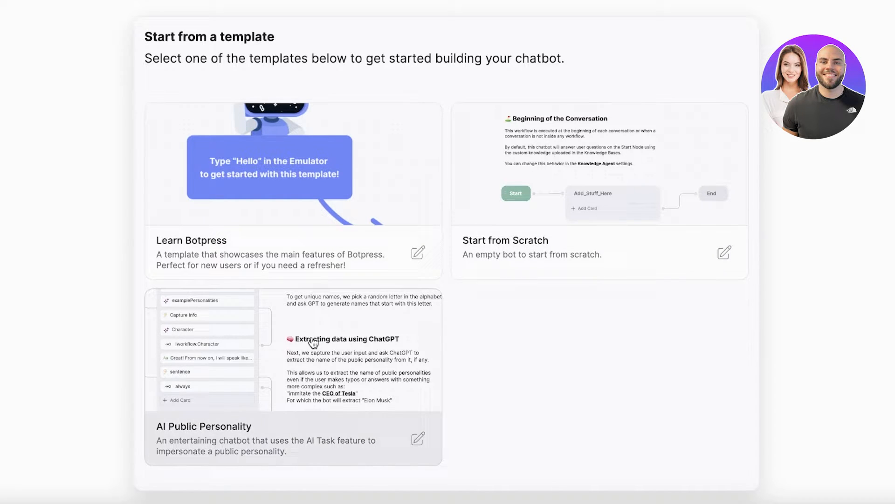
mouse_move(550, 391)
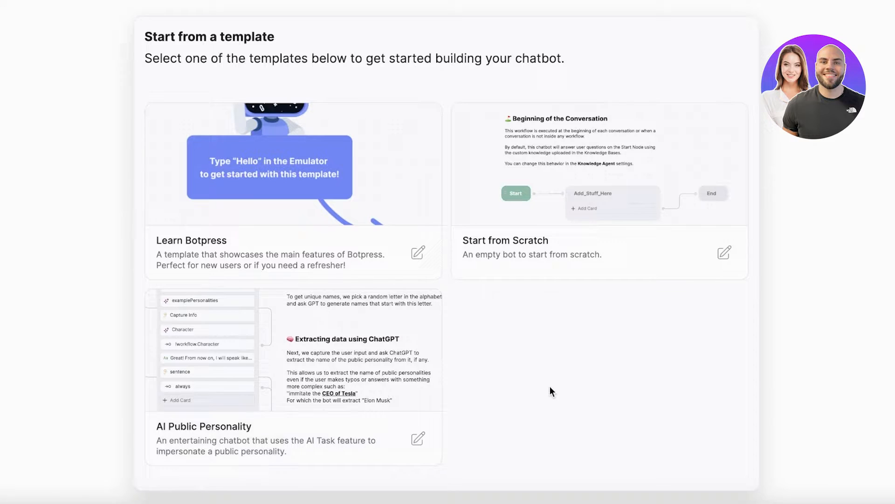
mouse_move(518, 304)
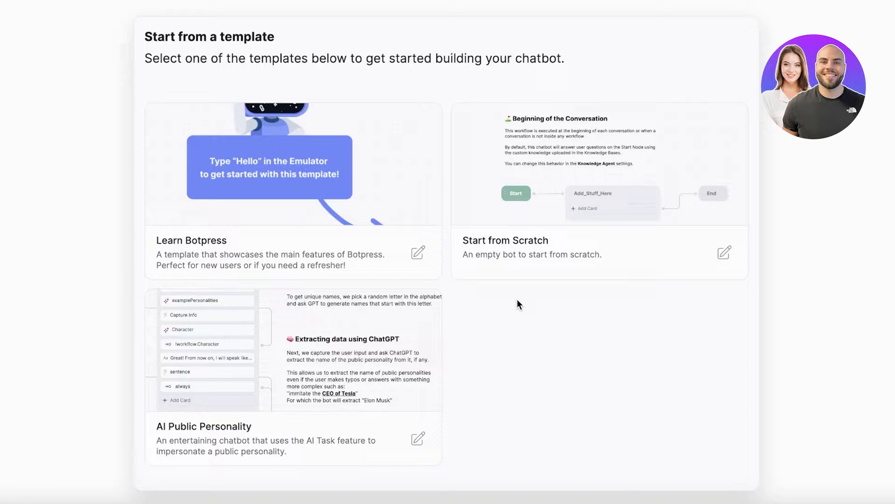
mouse_move(547, 226)
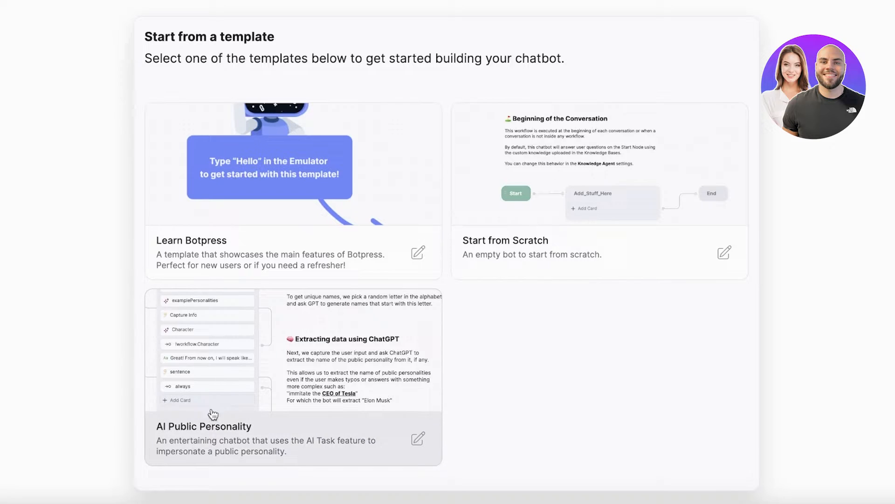
mouse_move(562, 388)
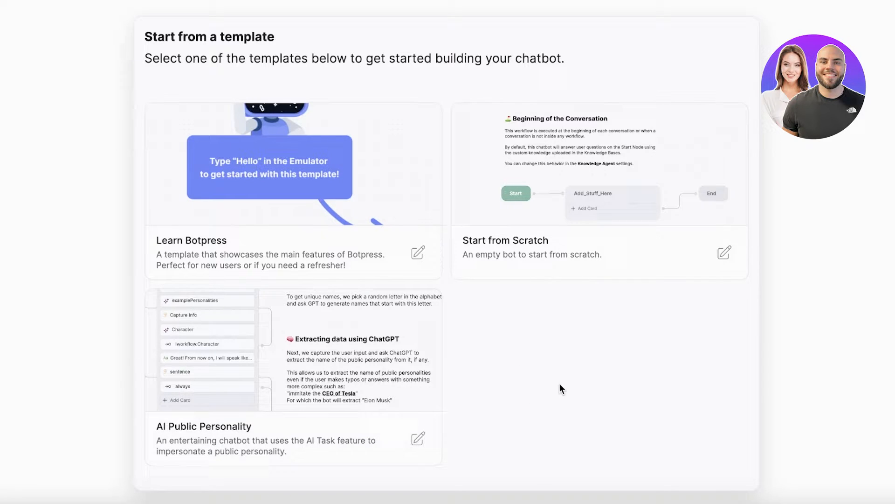
mouse_move(565, 378)
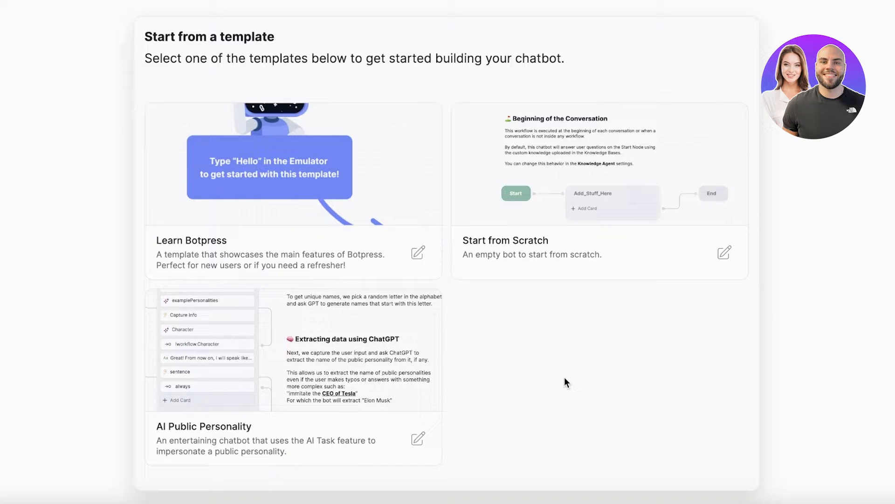
mouse_move(542, 381)
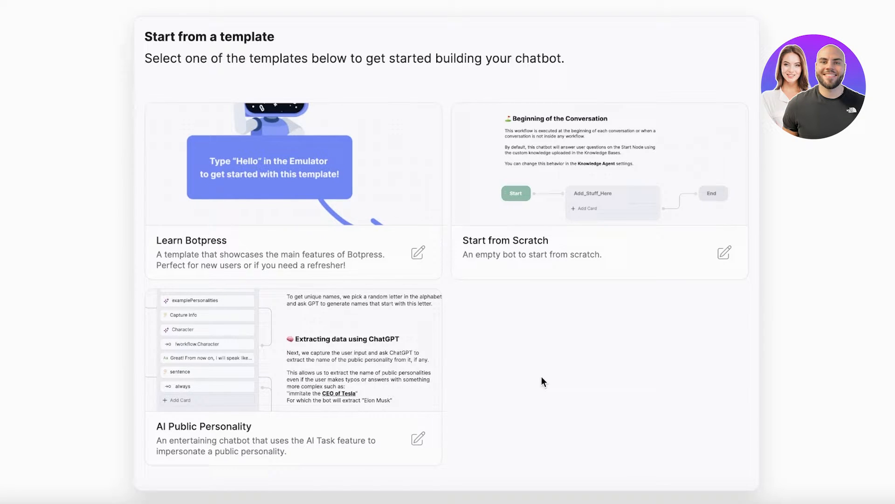
mouse_move(508, 373)
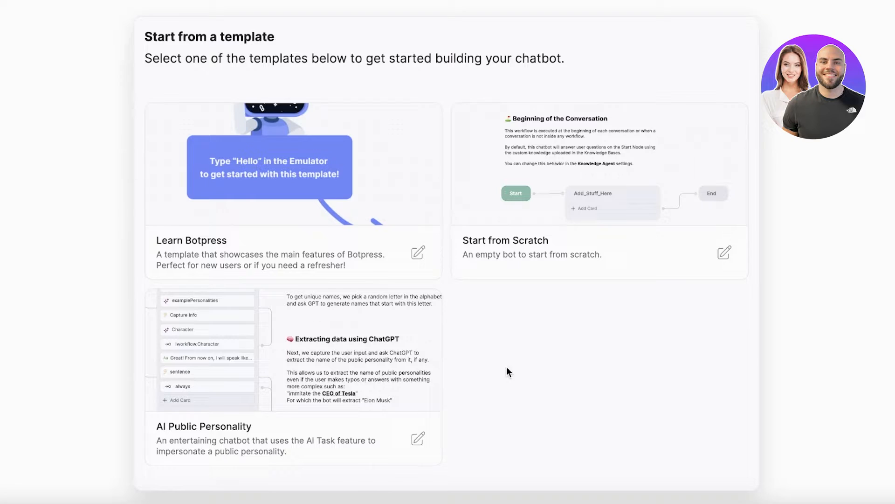
mouse_move(452, 366)
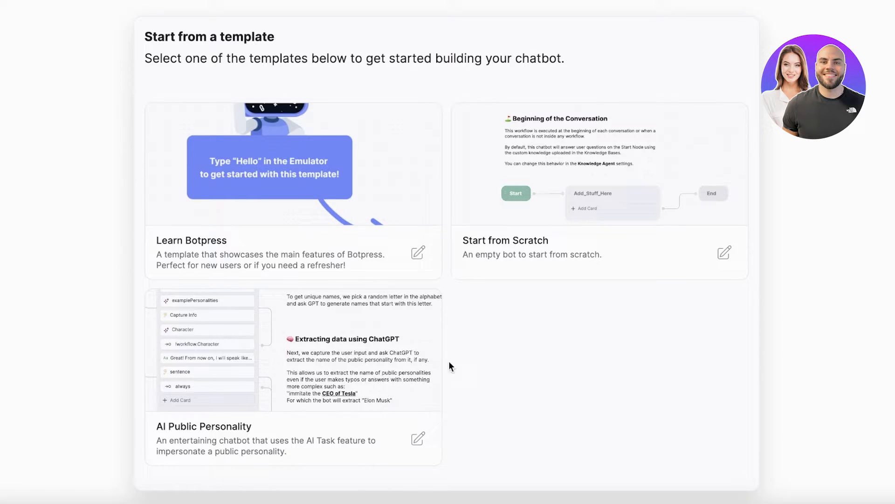
mouse_move(220, 350)
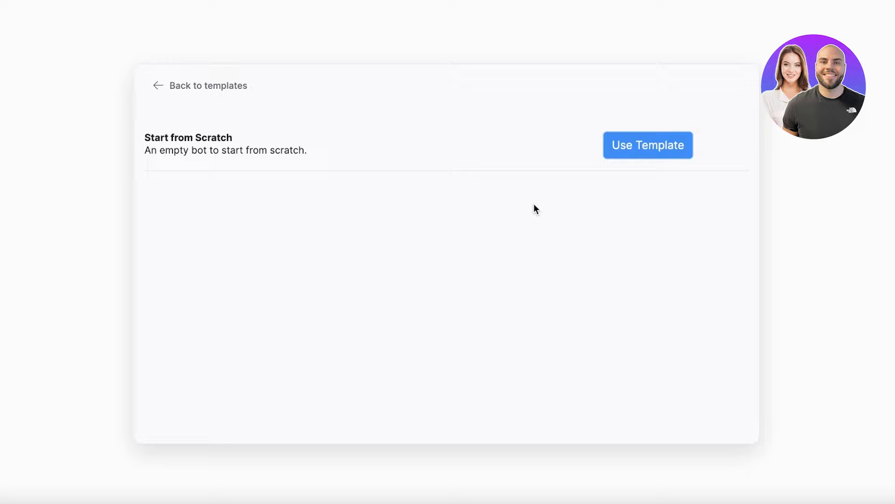
mouse_move(599, 166)
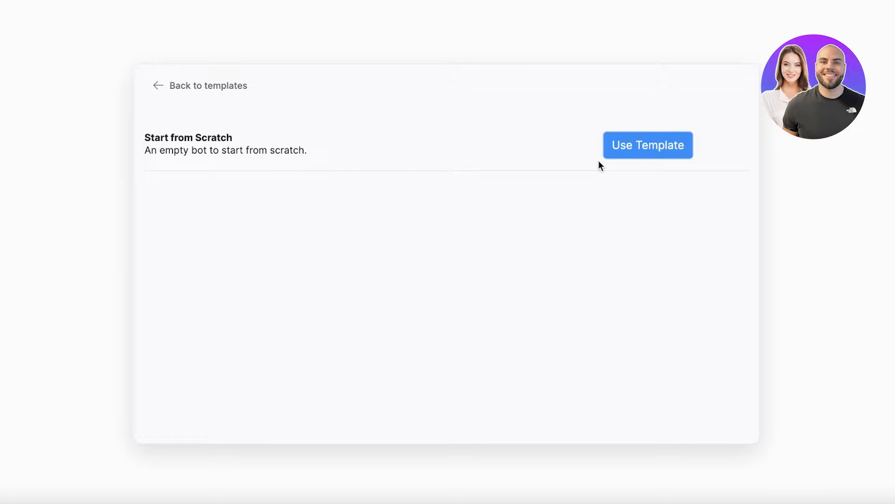
mouse_move(606, 161)
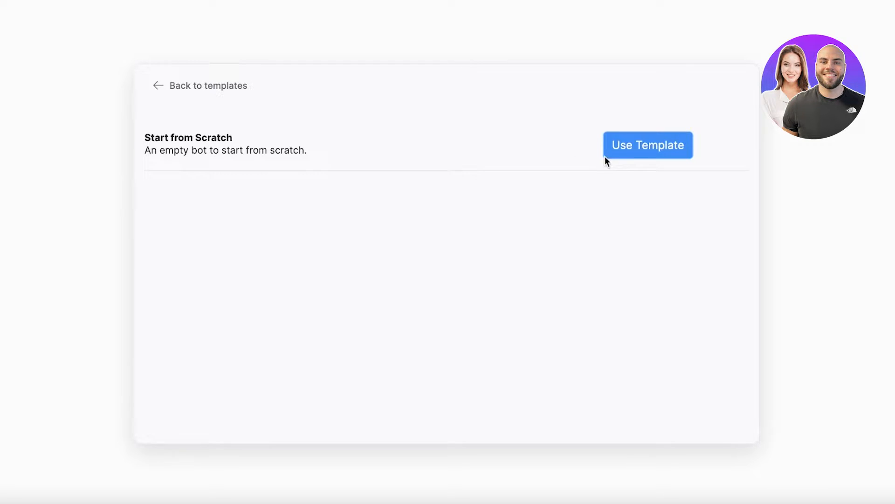
click(647, 145)
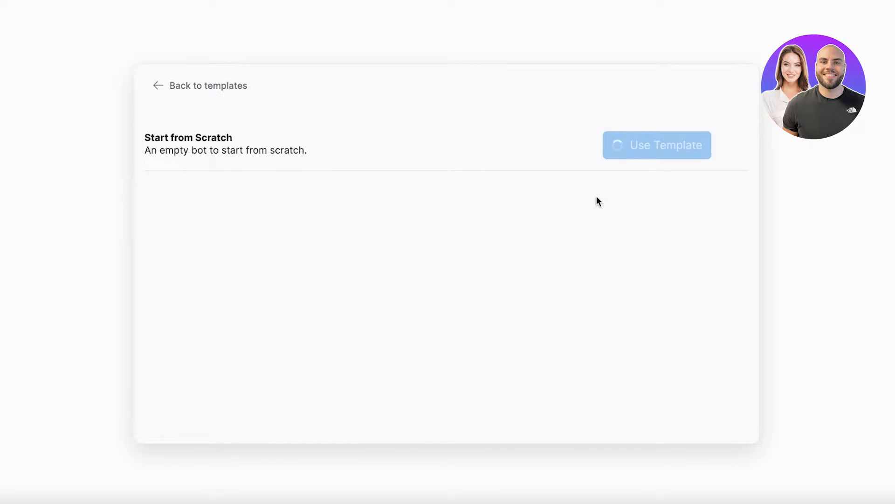
click(657, 144)
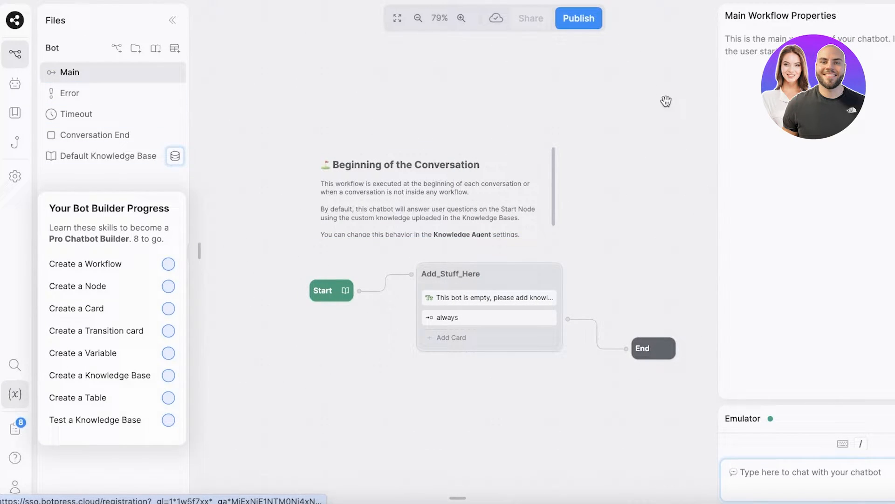
mouse_move(15, 54)
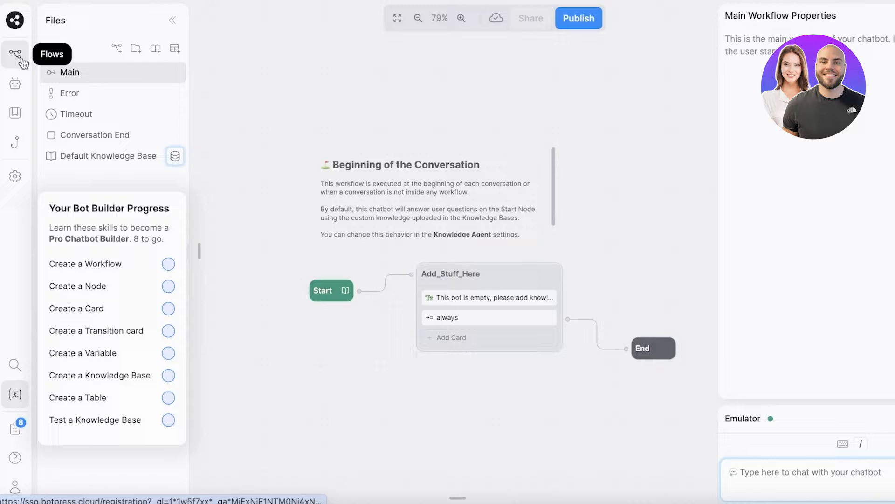
mouse_move(15, 141)
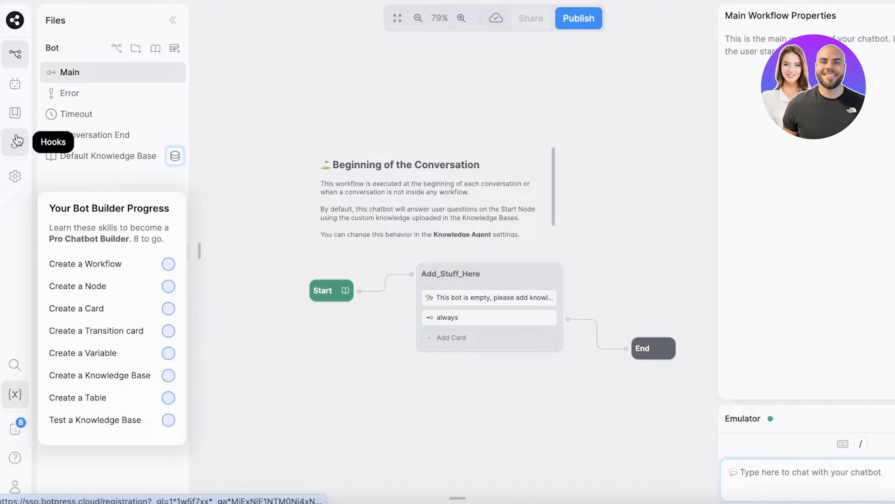
View the Error and Conversation End workflows, then the Default Knowledge Base page
click(70, 94)
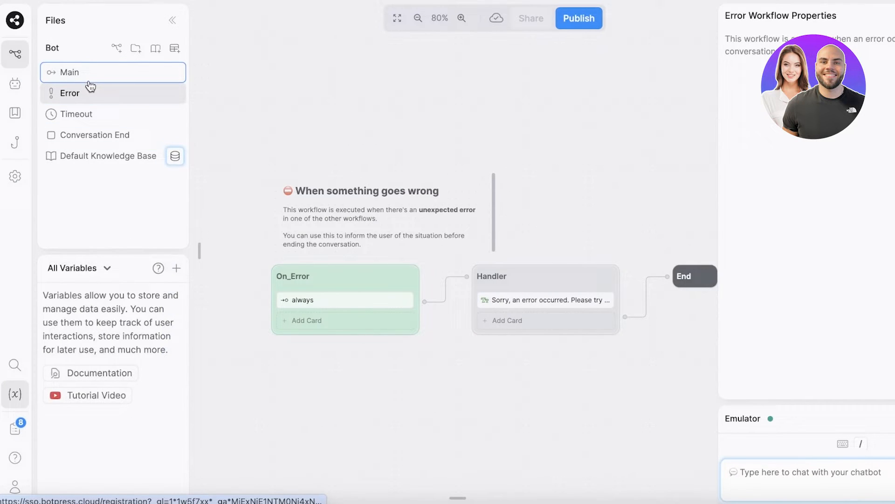
click(95, 134)
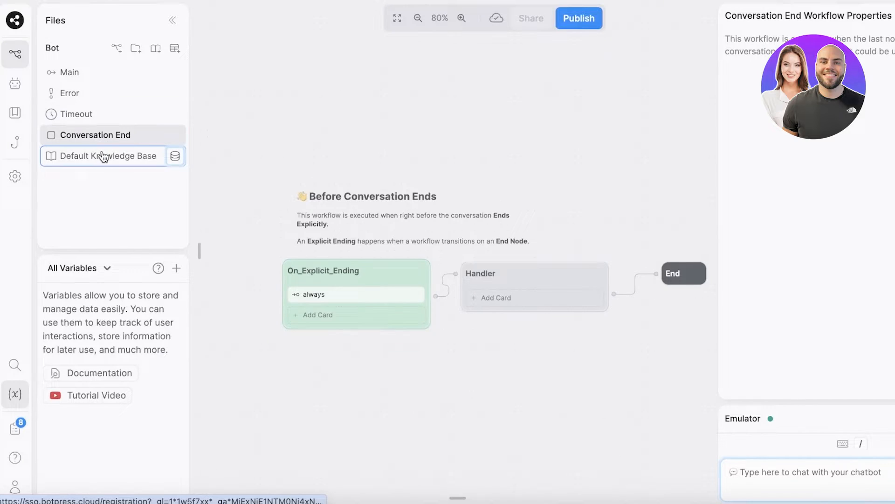
click(108, 156)
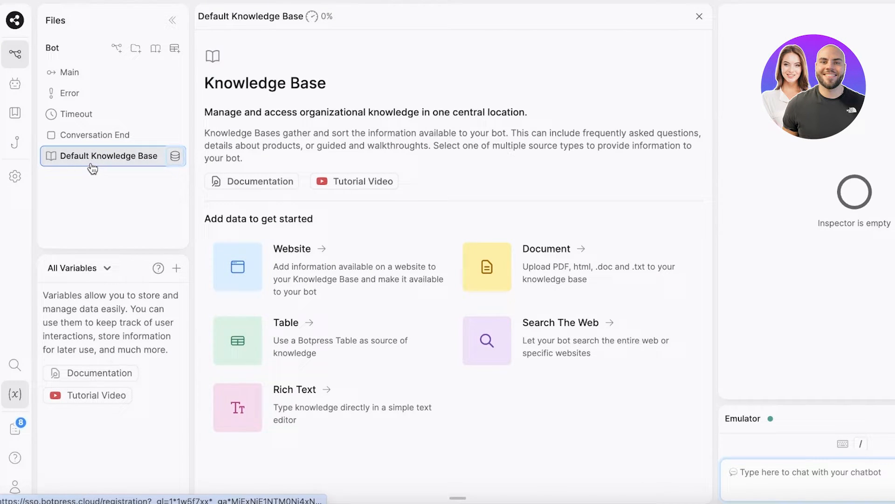
mouse_move(105, 186)
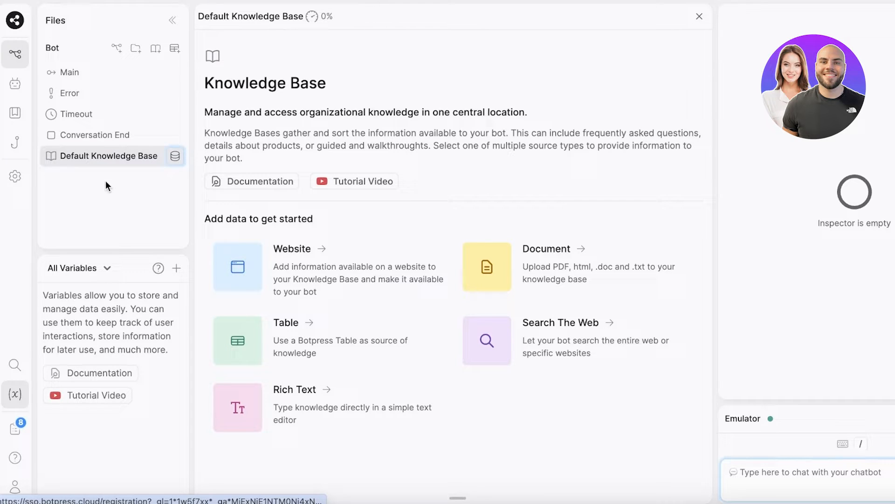
mouse_move(96, 151)
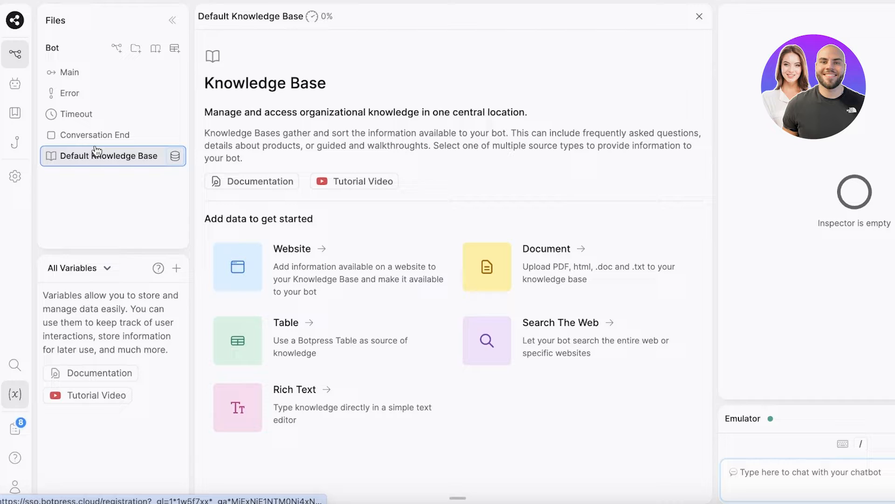
mouse_move(488, 165)
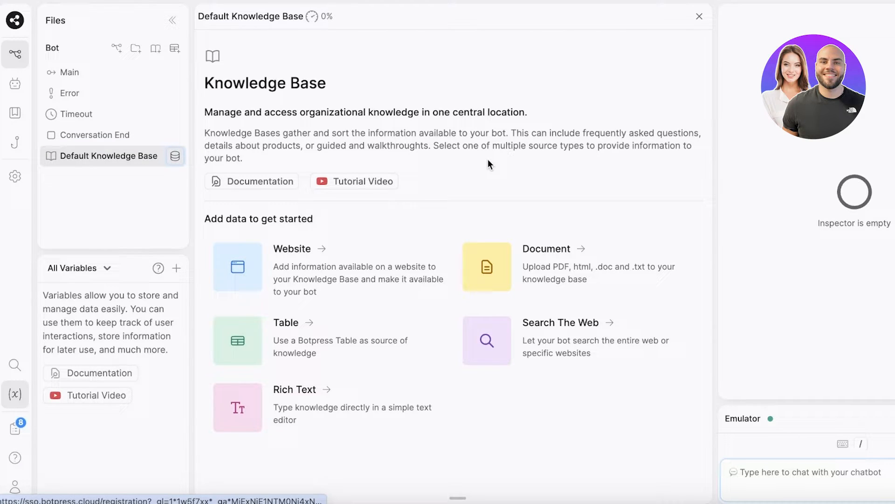
mouse_move(501, 215)
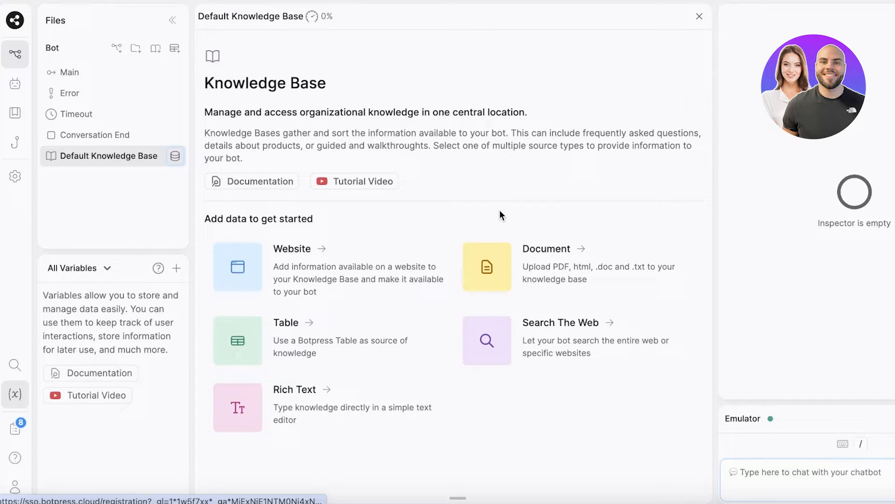
mouse_move(421, 250)
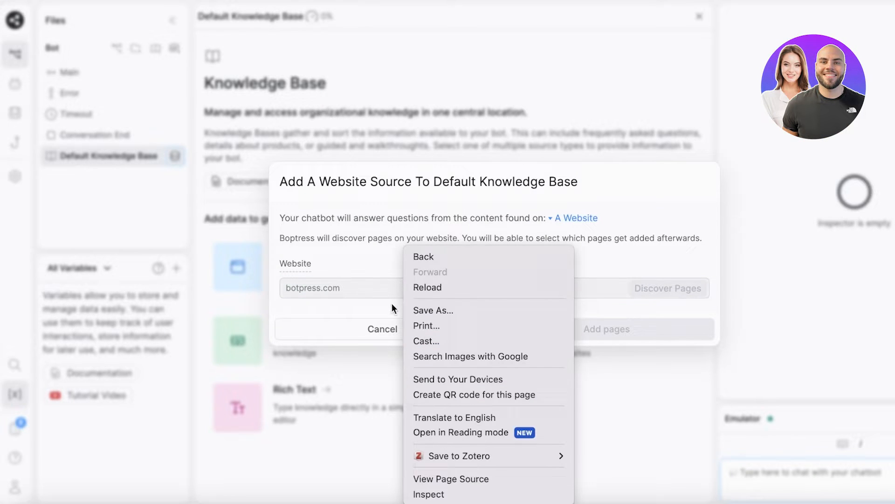
text(https://dev-durdenstore.pantheonsite.io/)
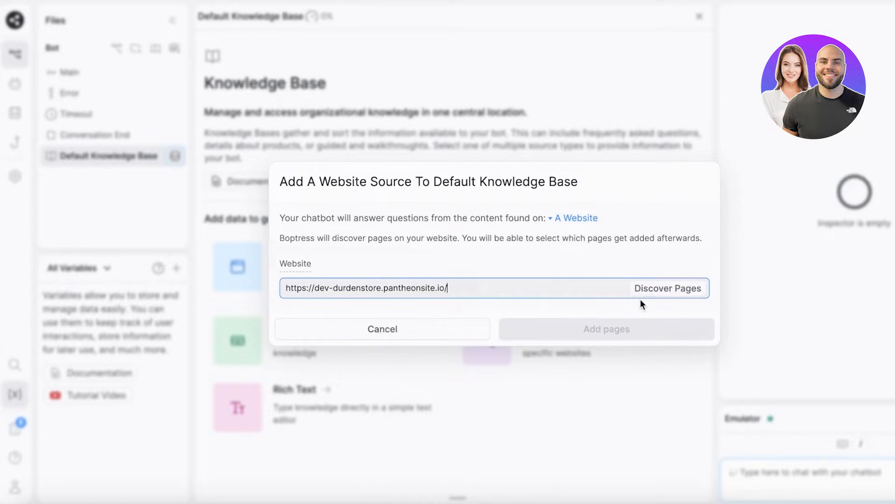
click(666, 288)
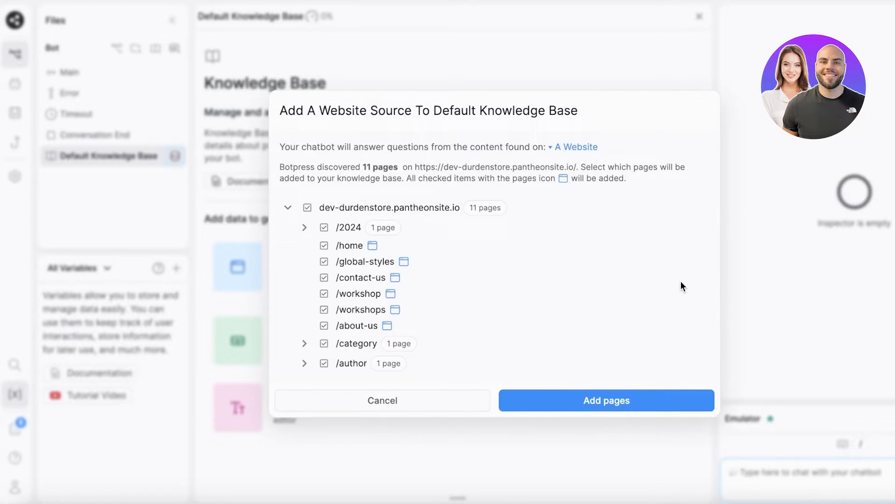
mouse_move(300, 352)
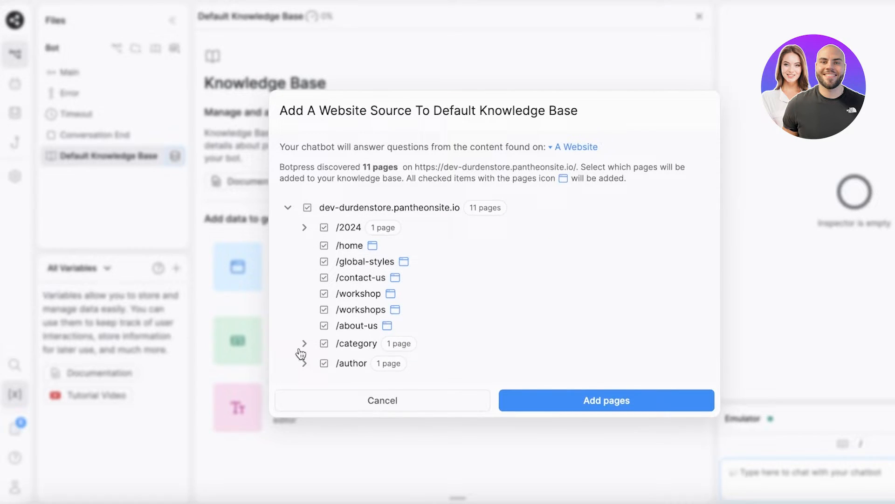
click(606, 400)
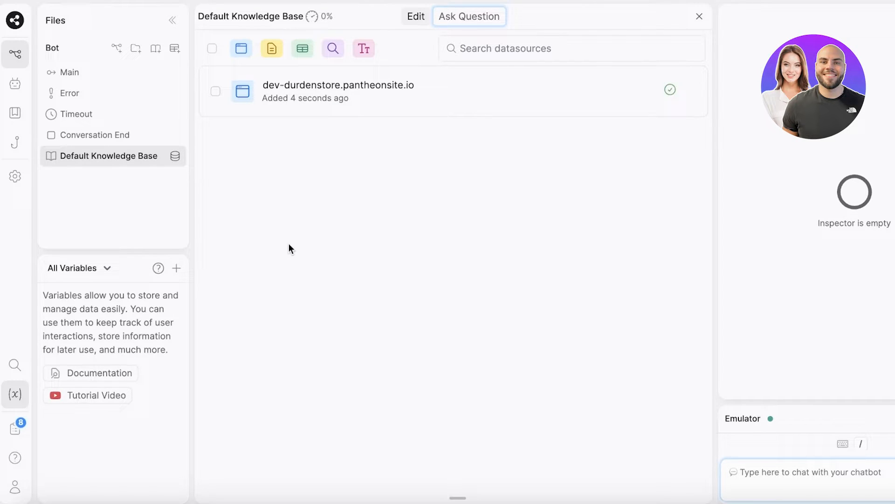
mouse_move(344, 79)
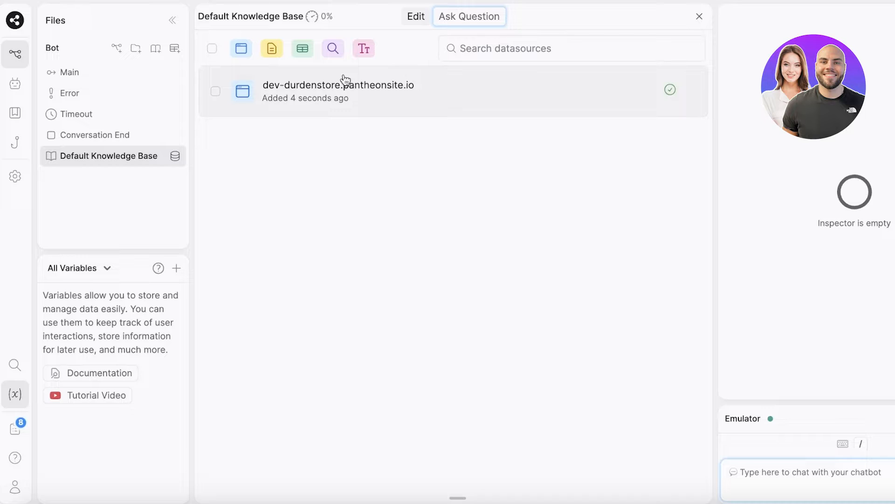
Add empty web search and rich text sources to the knowledge base, then return to Main
click(271, 49)
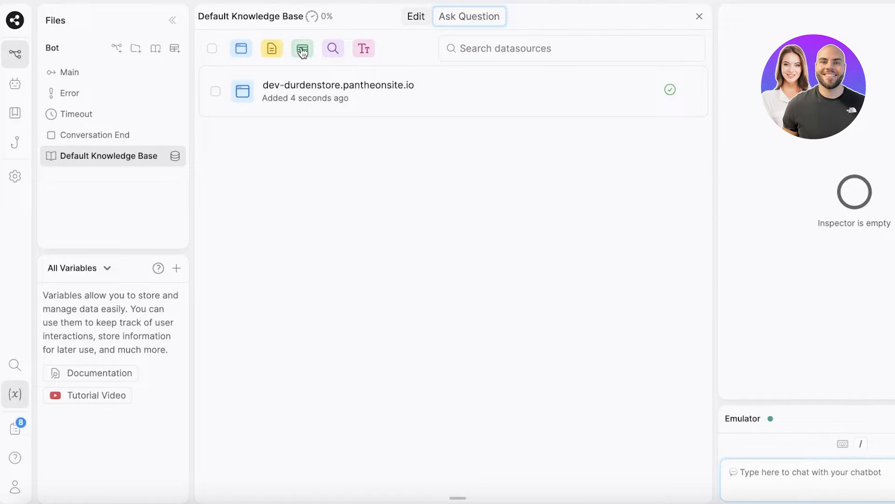
mouse_move(302, 48)
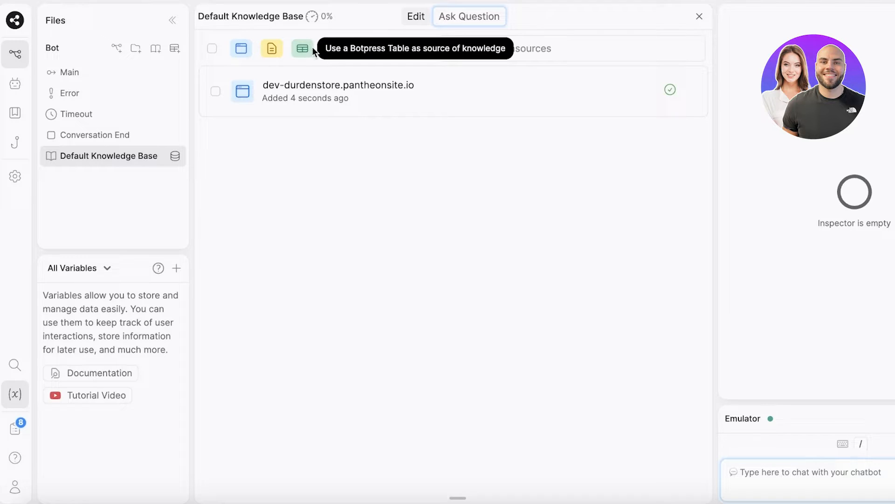
mouse_move(353, 52)
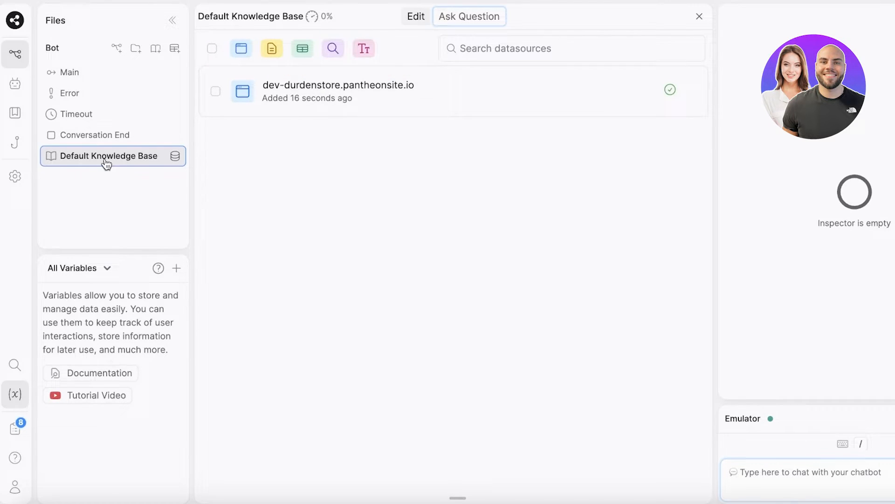
click(363, 48)
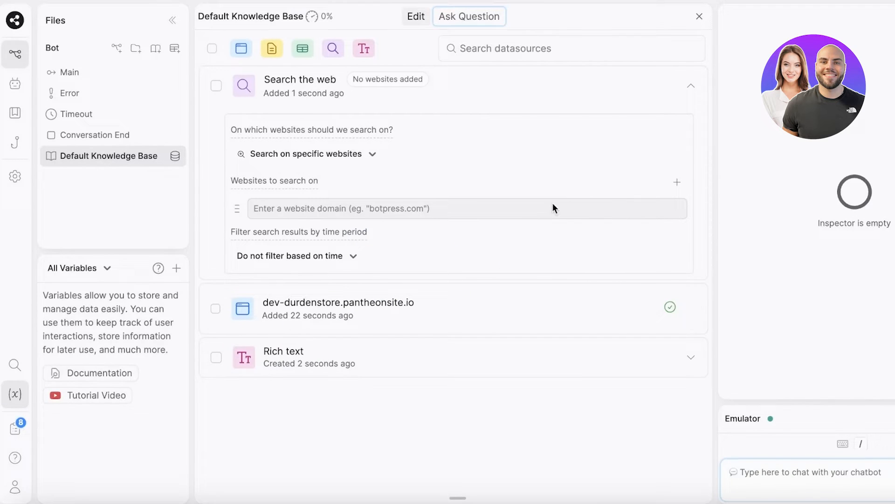
double_click(338, 302)
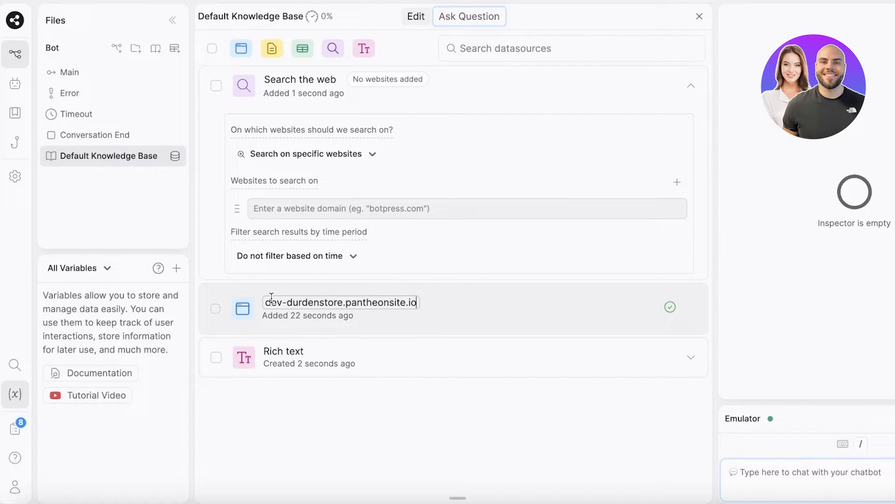
click(690, 86)
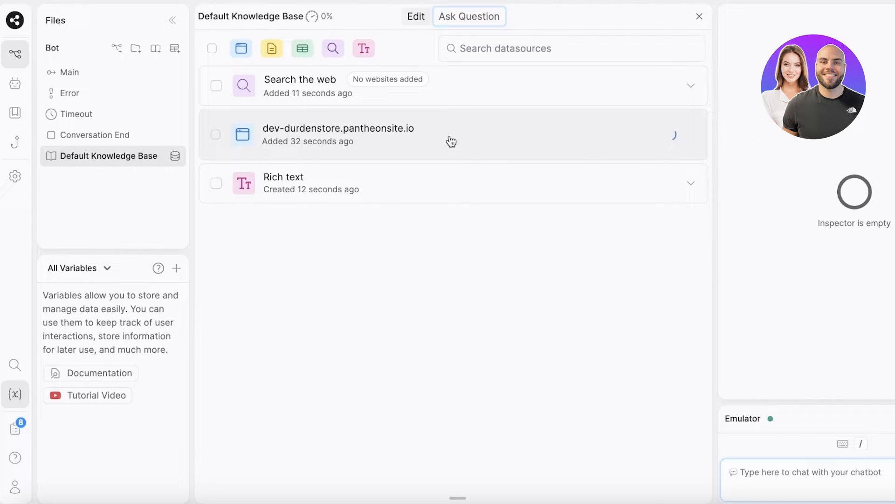
mouse_move(538, 129)
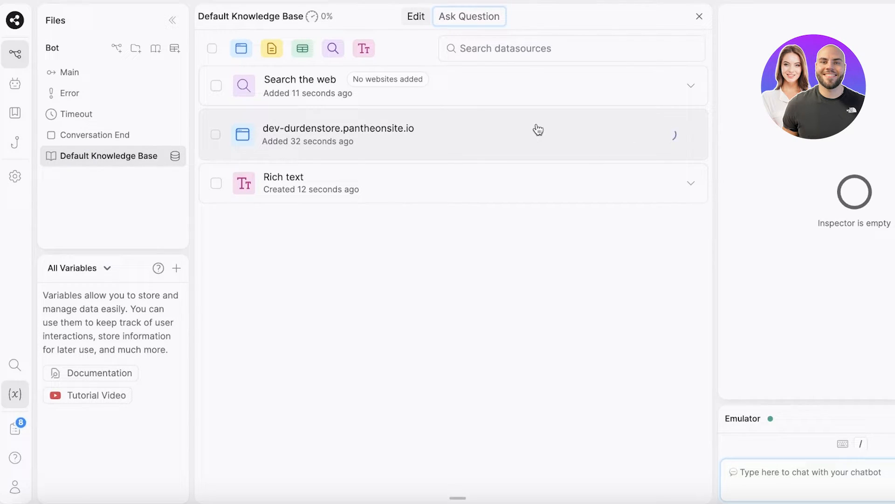
mouse_move(697, 133)
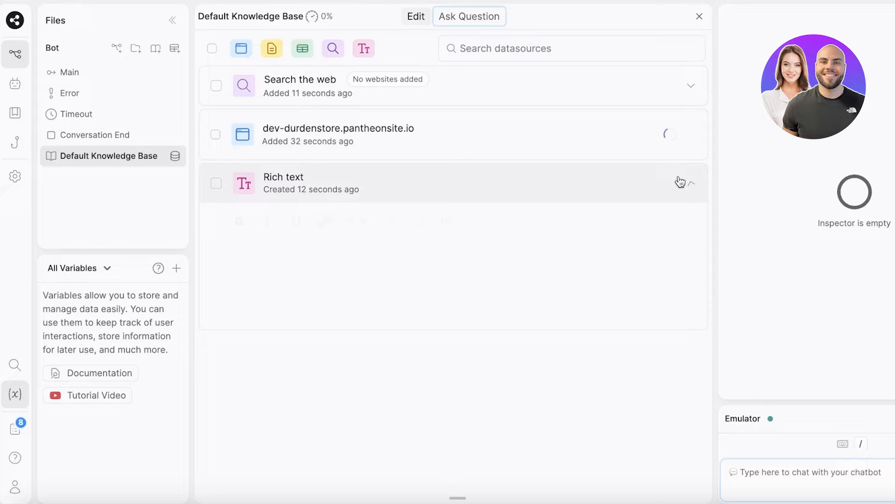
click(70, 72)
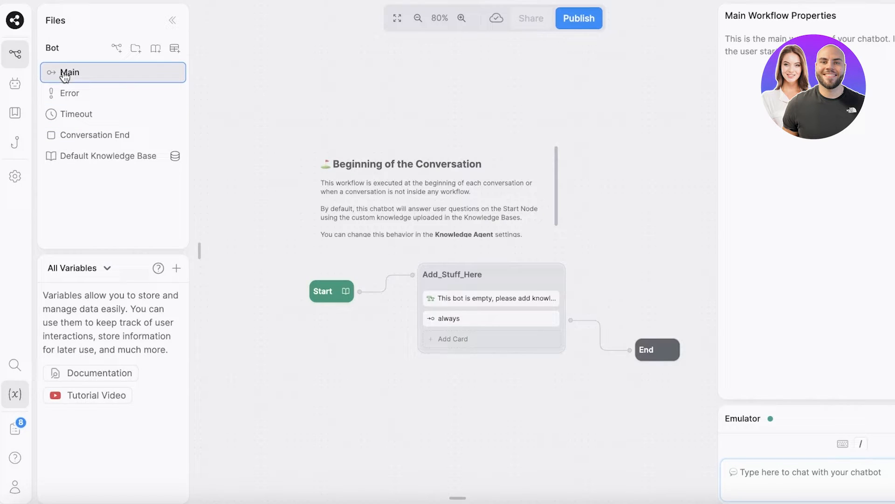
mouse_move(106, 85)
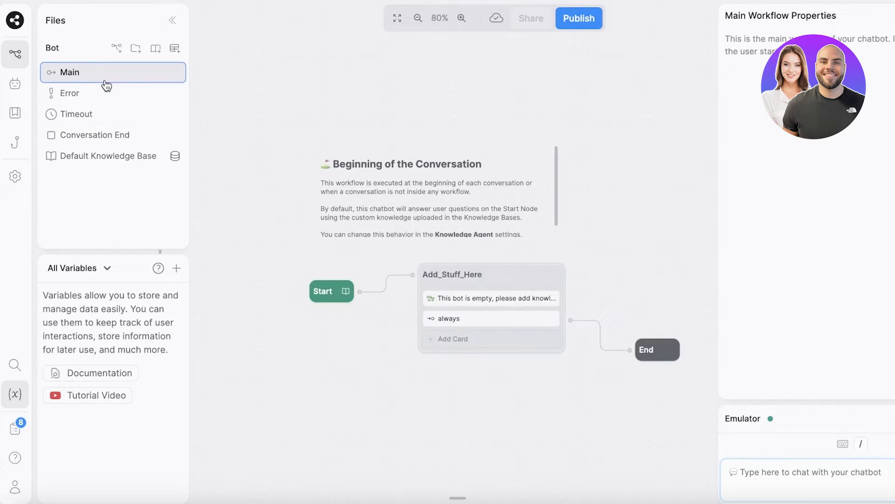
Show the Start node's Answer Questions from KBs setting using Default Knowledge Base
click(108, 155)
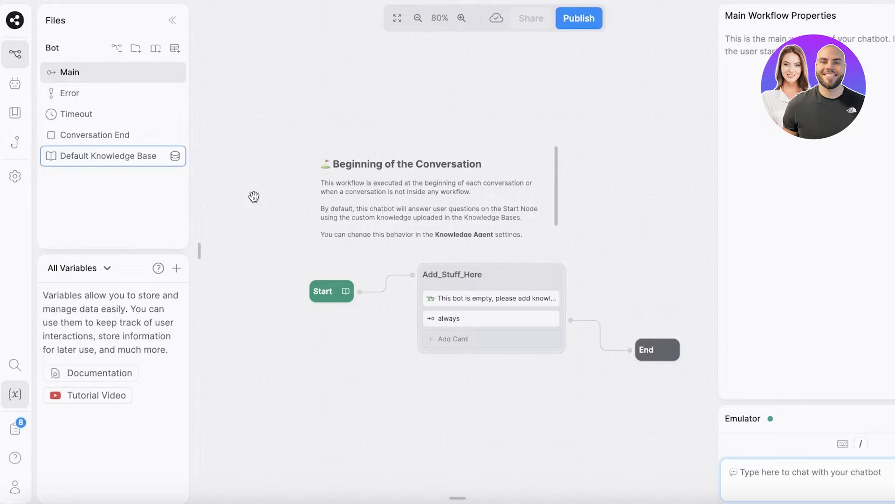
click(323, 291)
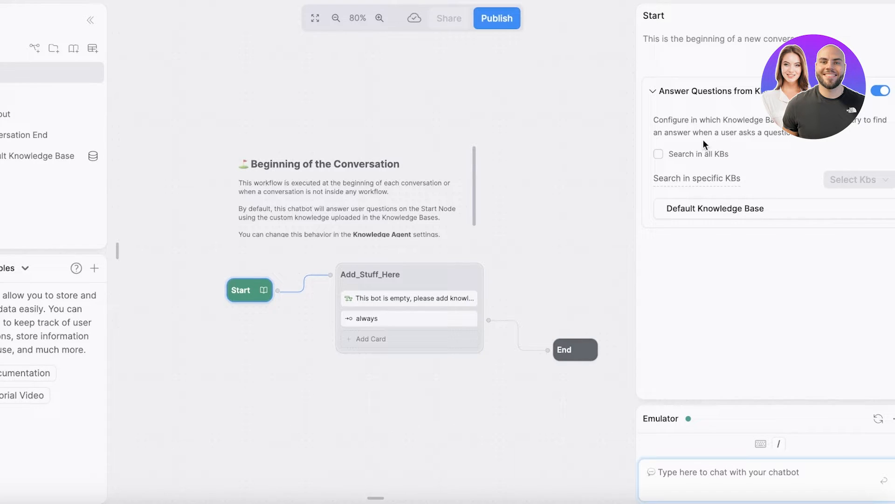
mouse_move(787, 150)
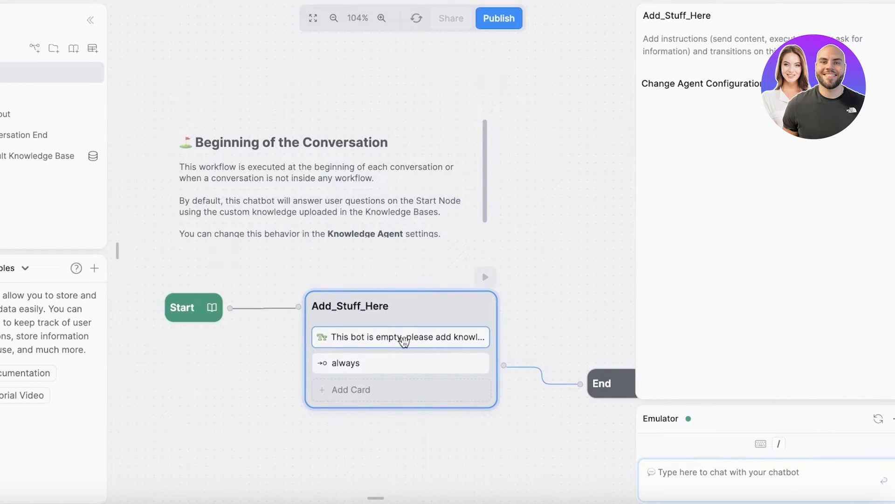
Replace the Text card message with 'Hi Welcome to Durden, Do yo…' greeting
click(400, 337)
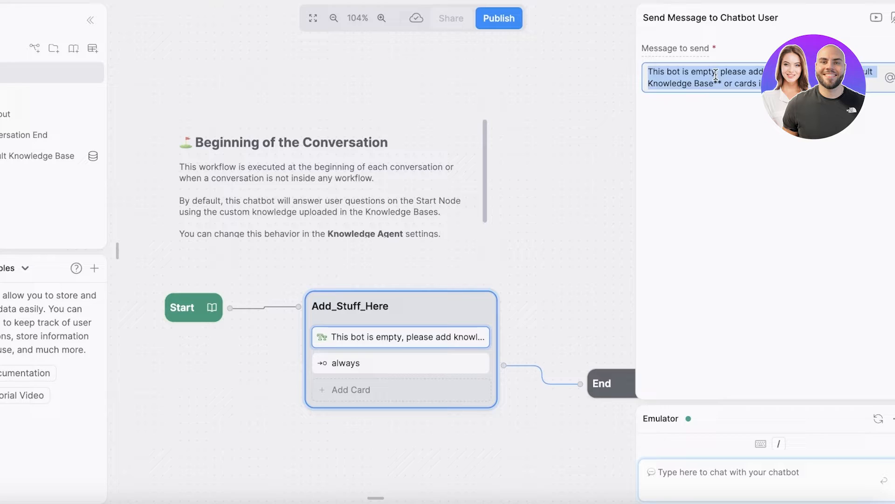
text(Hi Welcome)
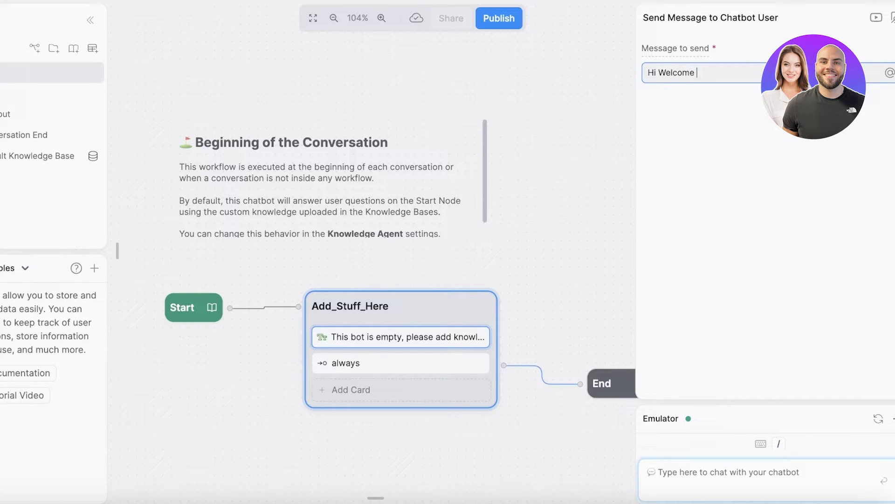
text(to Durden)
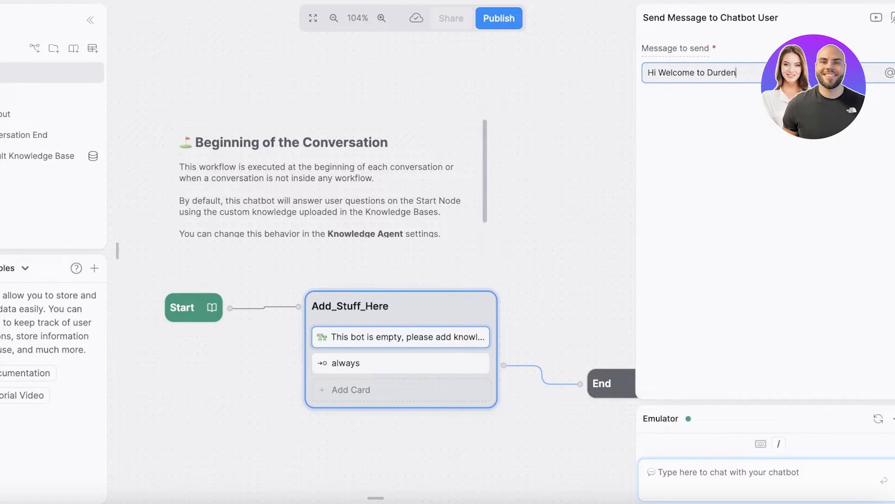
text(, Do yo)
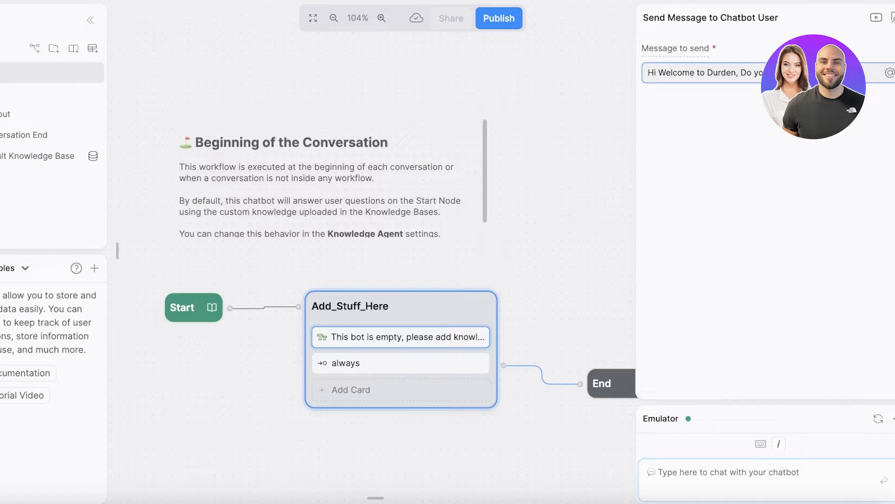
click(714, 83)
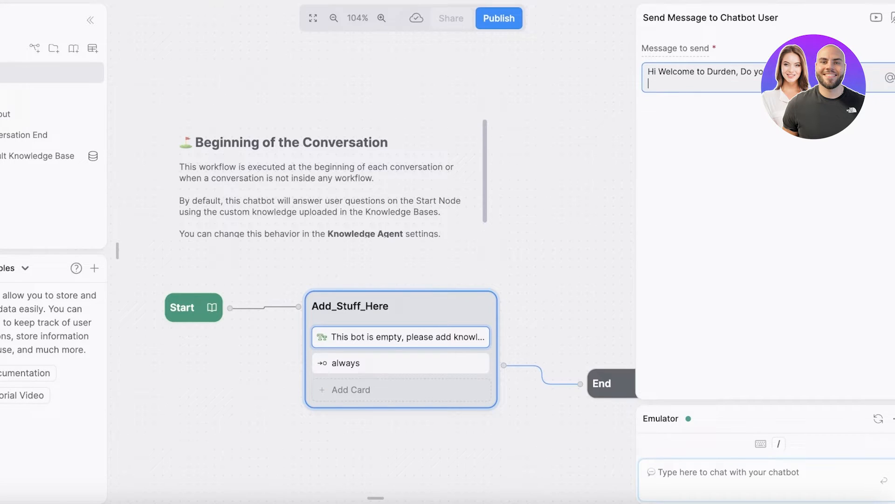
Label the always transition Hi and rename the Add_Stuff_Here node to Interaction
click(400, 363)
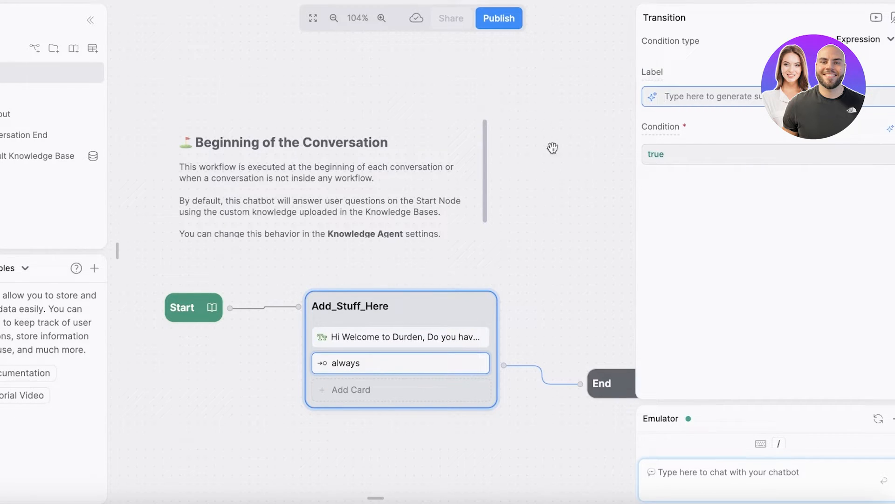
mouse_move(721, 97)
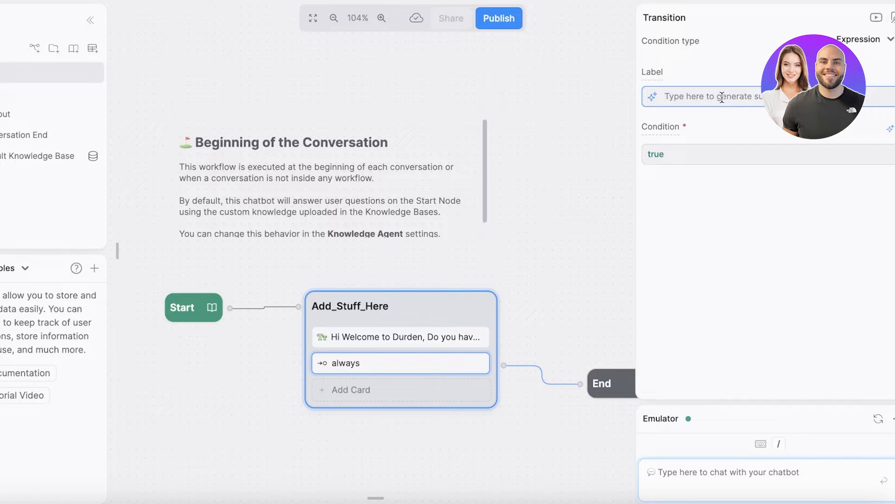
mouse_move(654, 96)
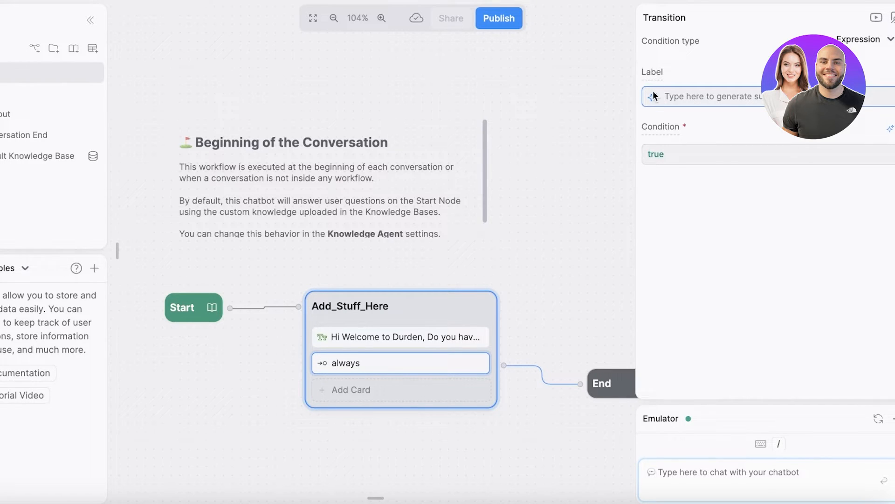
text(A)
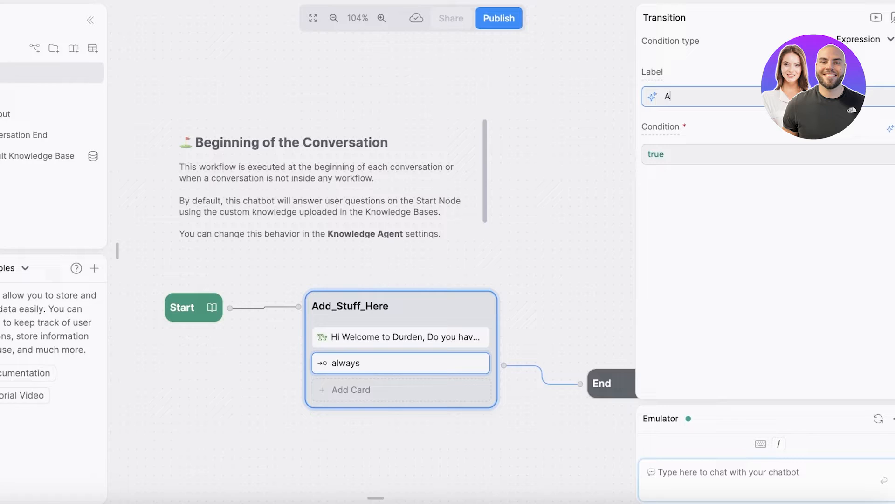
key(Backspace)
text(Hi)
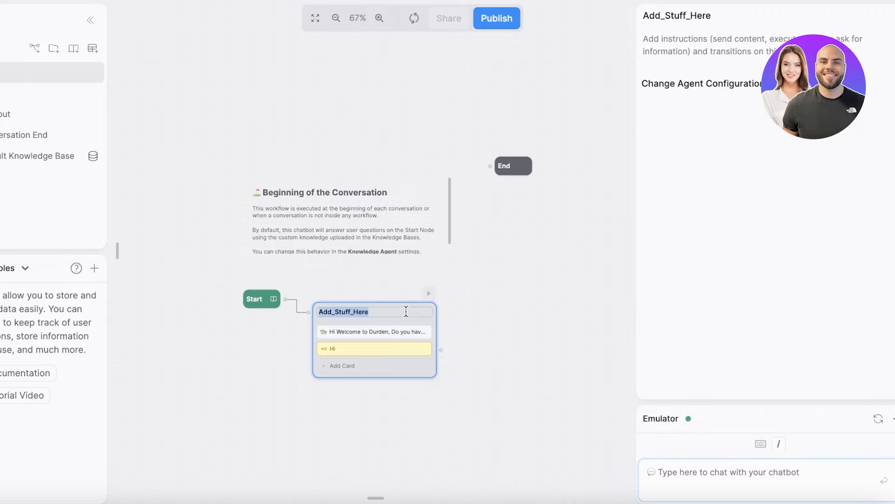
text(Interaction)
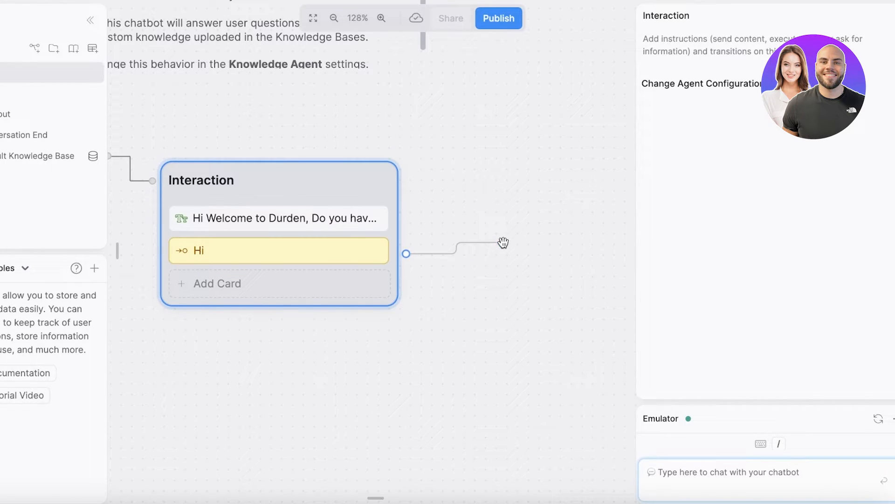
Add a standard node named Question with an empty text message card
right_click(502, 243)
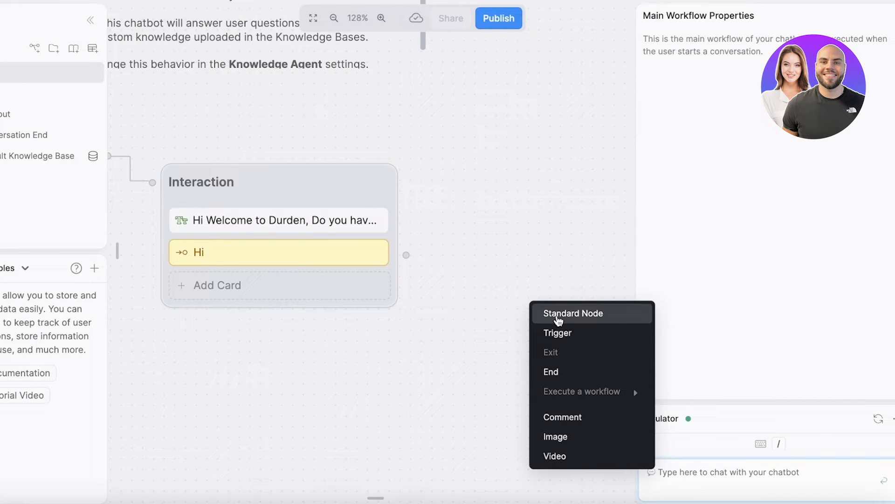
click(573, 313)
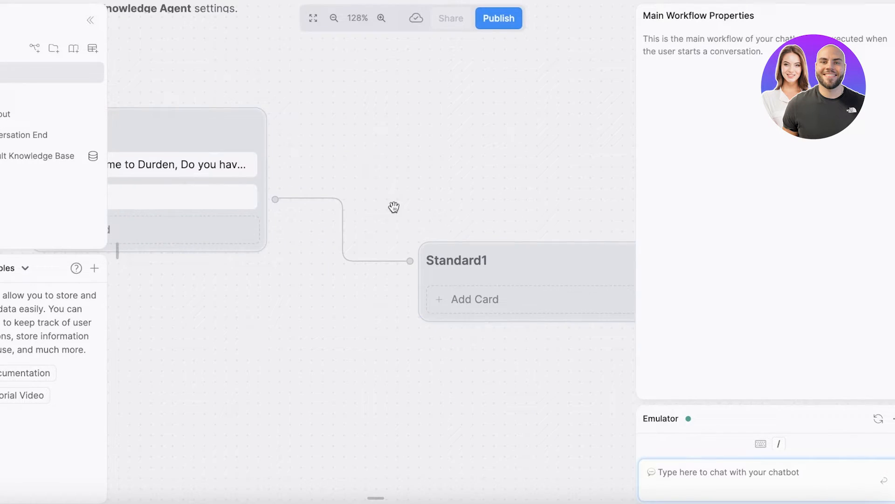
text(Wue)
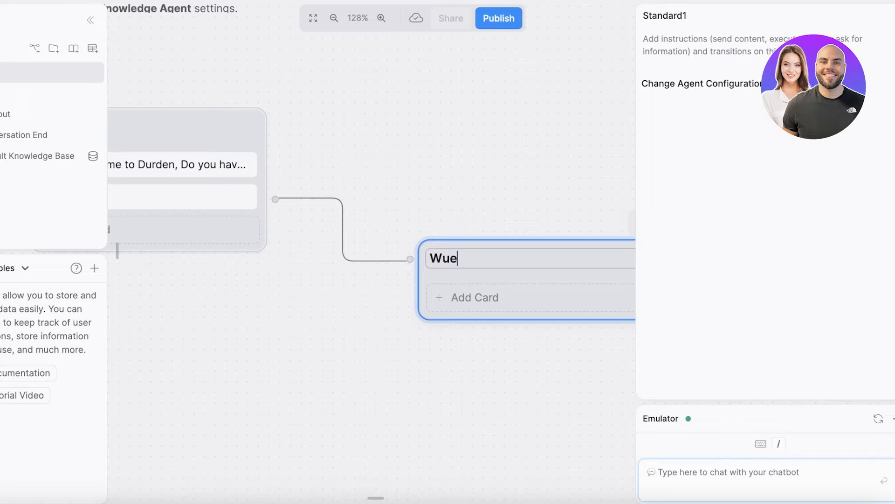
click(478, 296)
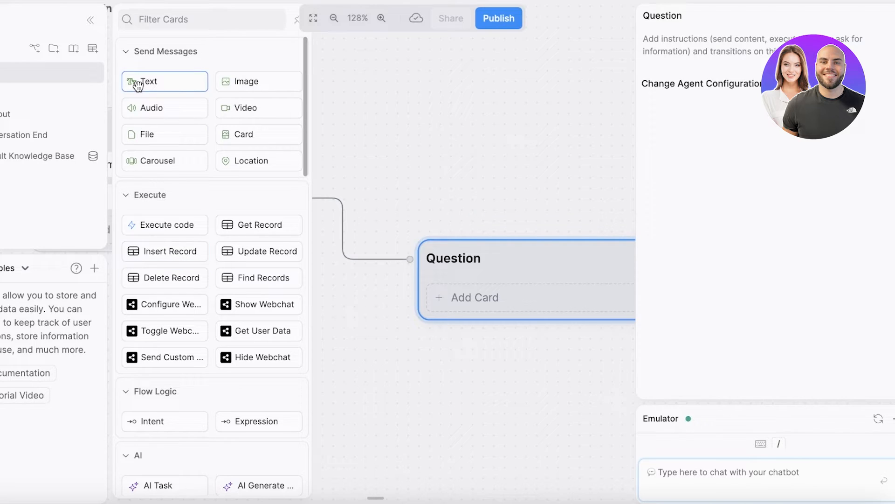
click(148, 81)
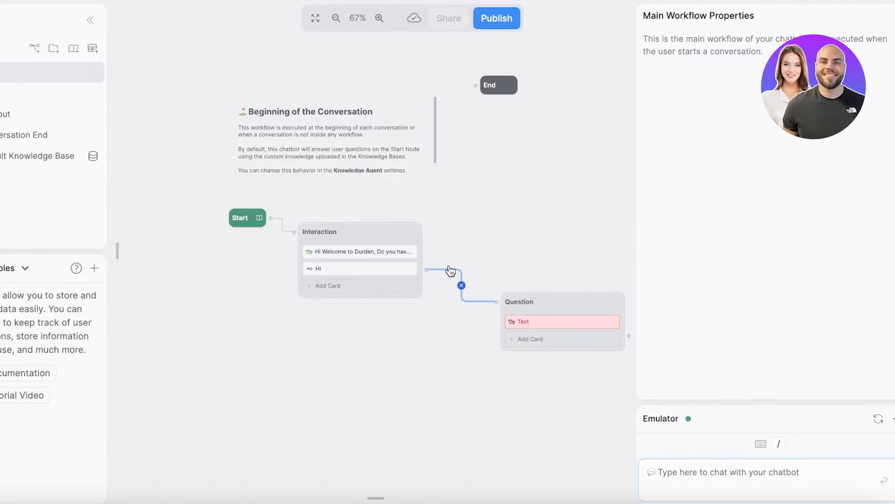
Add a trigger node and rename it from Trigger1 to Question
click(461, 286)
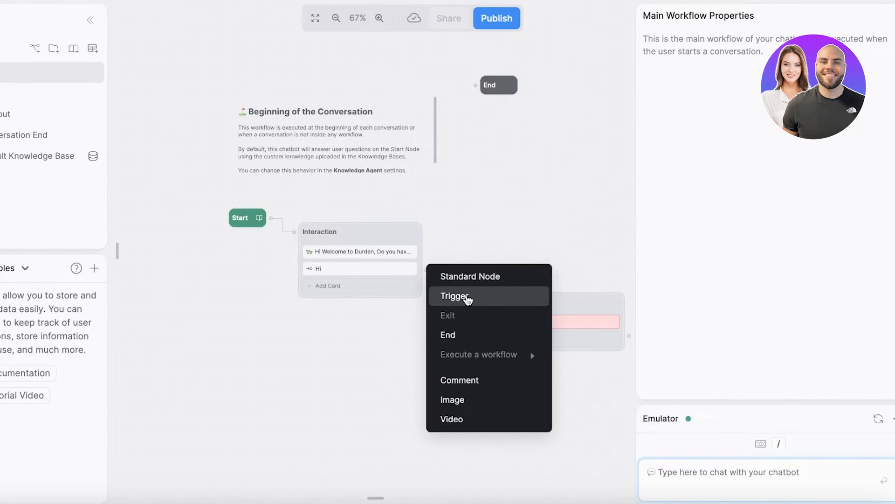
click(455, 296)
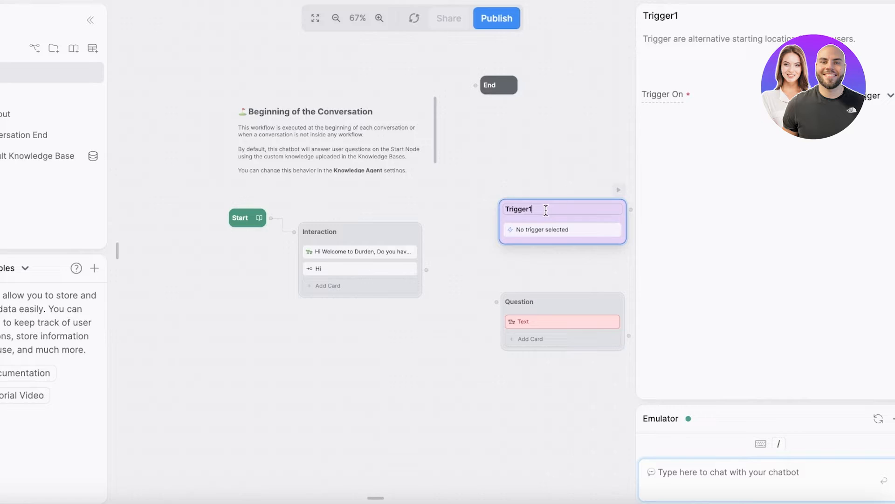
text(A)
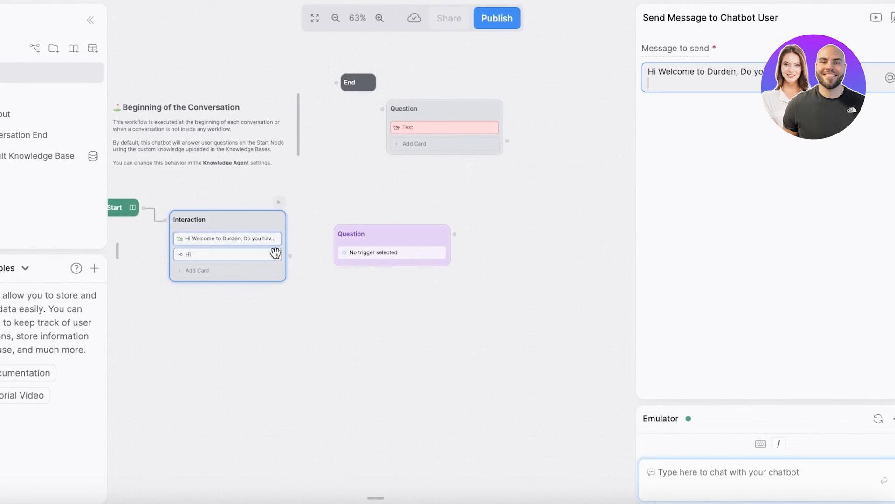
Set the trigger node to fire on Webchat Conversation Started, linking Hi onward to Question
right_click(414, 251)
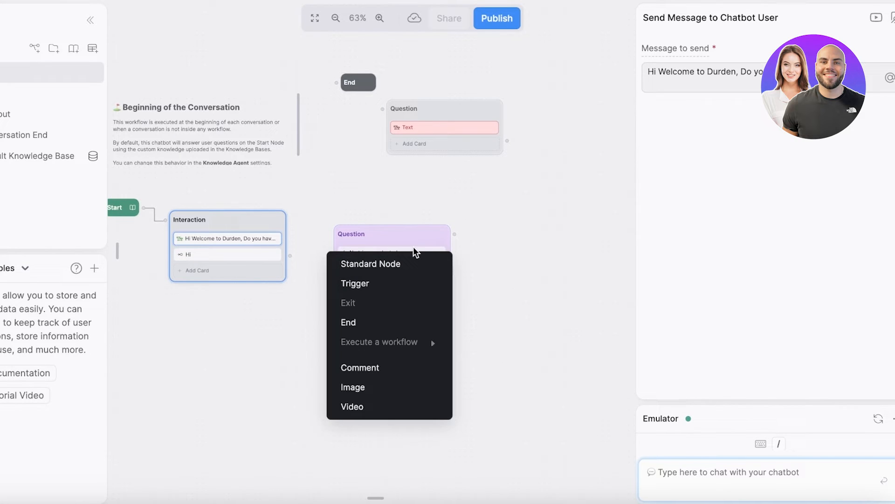
click(354, 283)
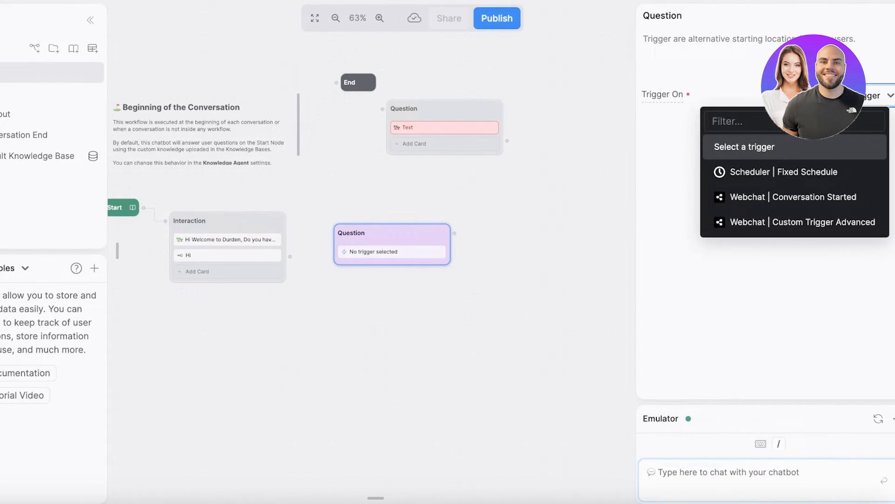
click(793, 197)
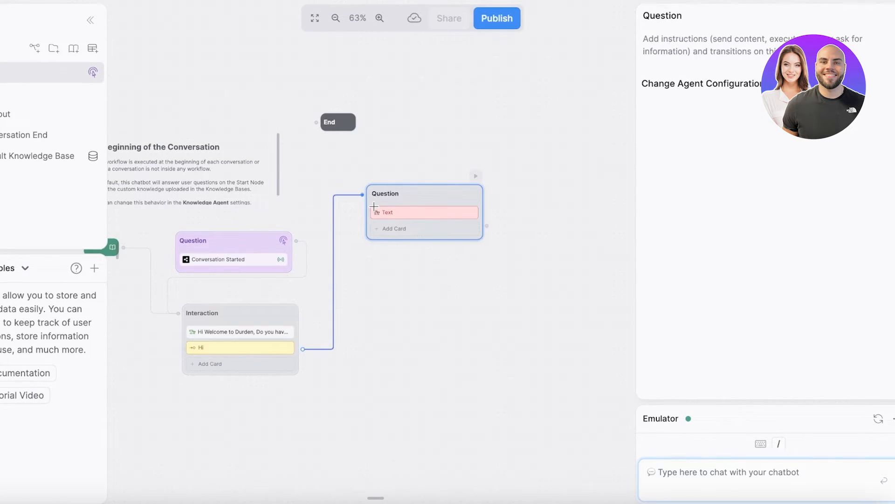
click(335, 18)
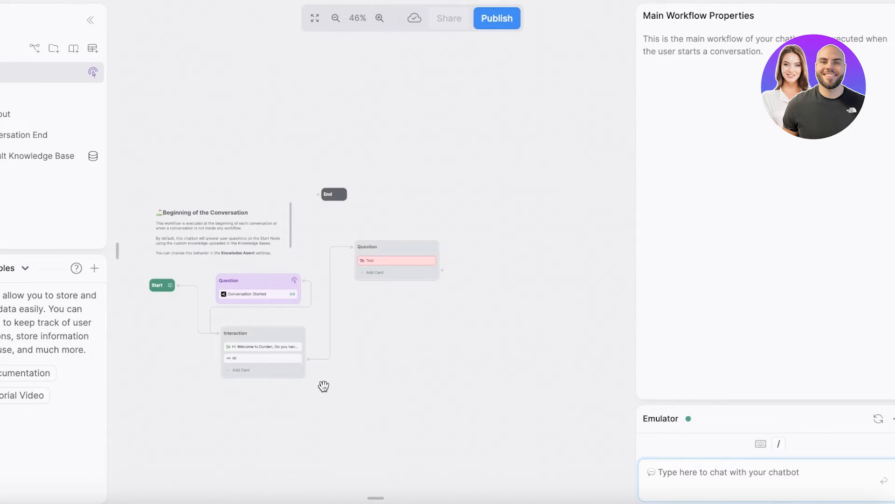
Add an empty Standard1 node below Question and browse the Interaction node's card library
right_click(369, 175)
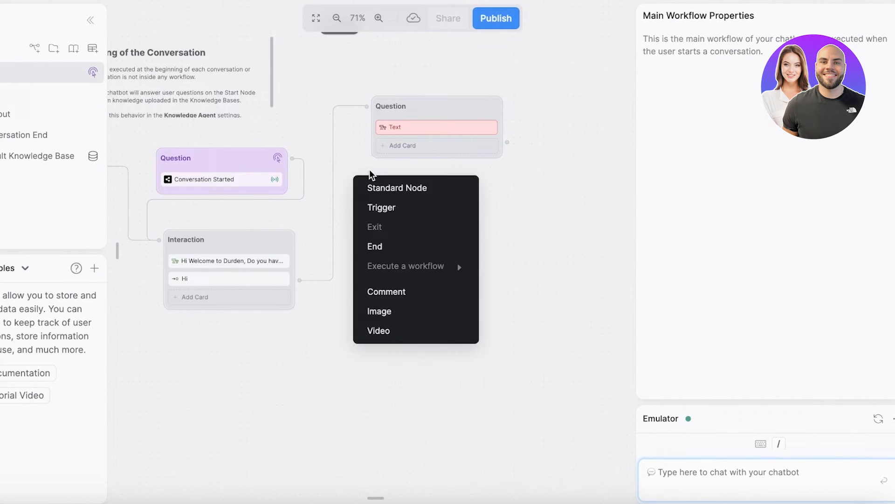
mouse_move(397, 235)
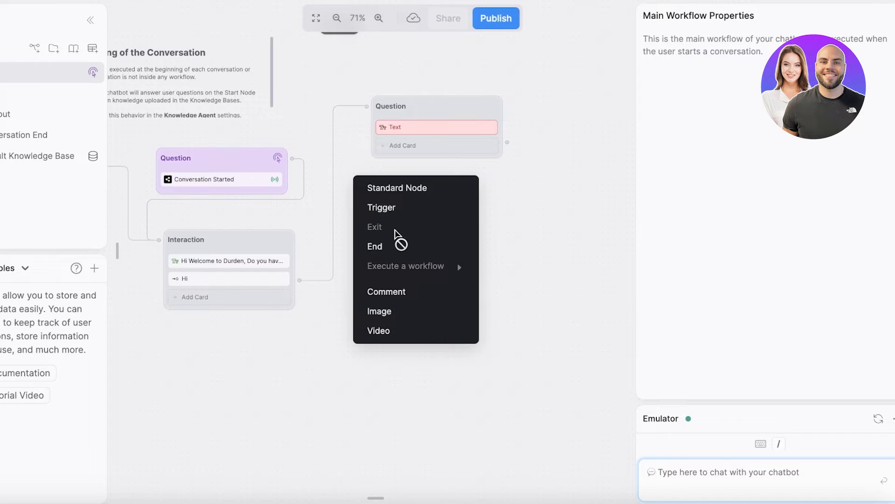
click(397, 187)
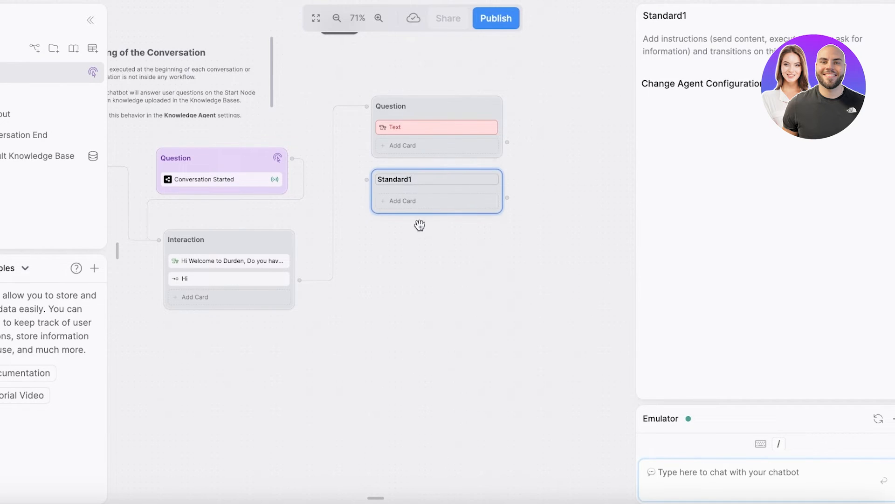
mouse_move(393, 325)
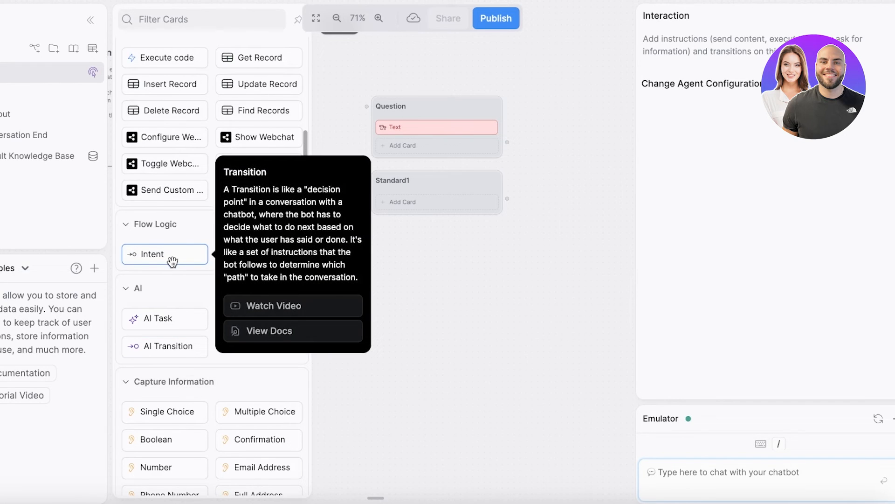
mouse_move(258, 271)
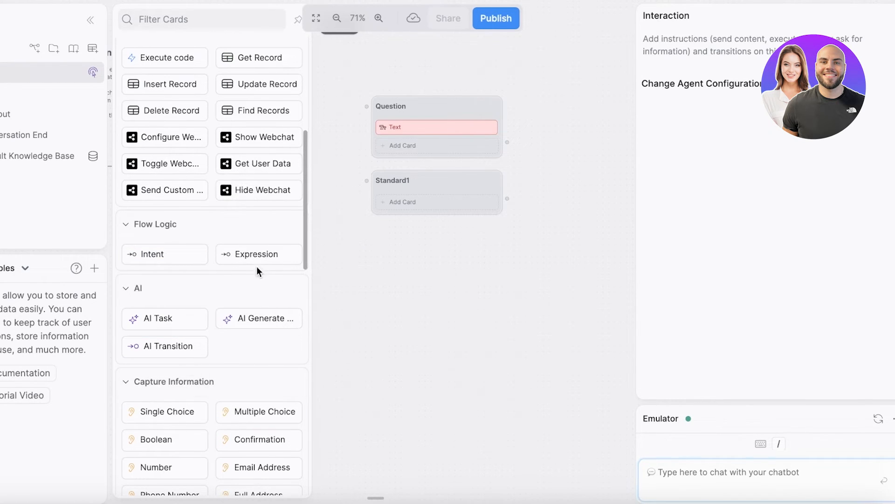
mouse_move(258, 318)
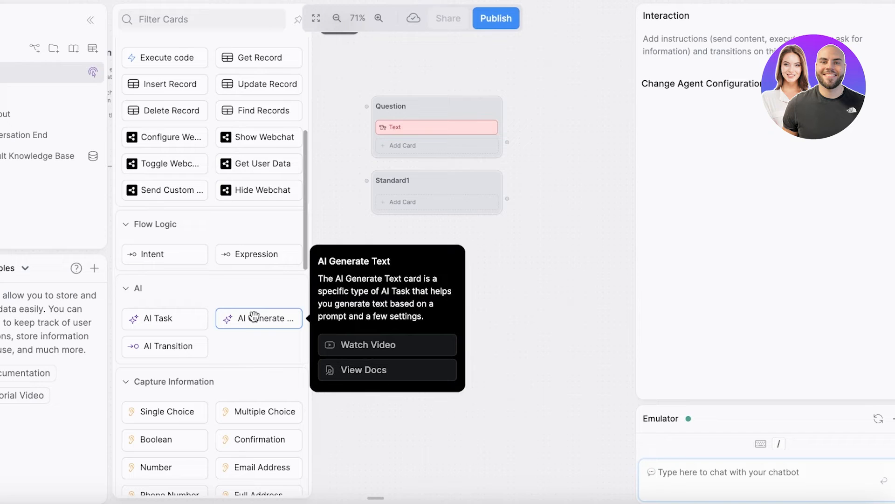
scroll(down, 3)
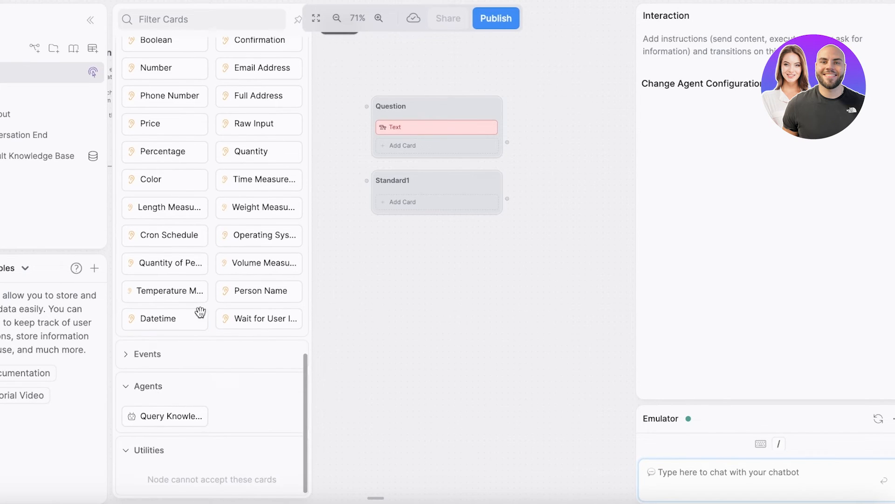
scroll(up, 3)
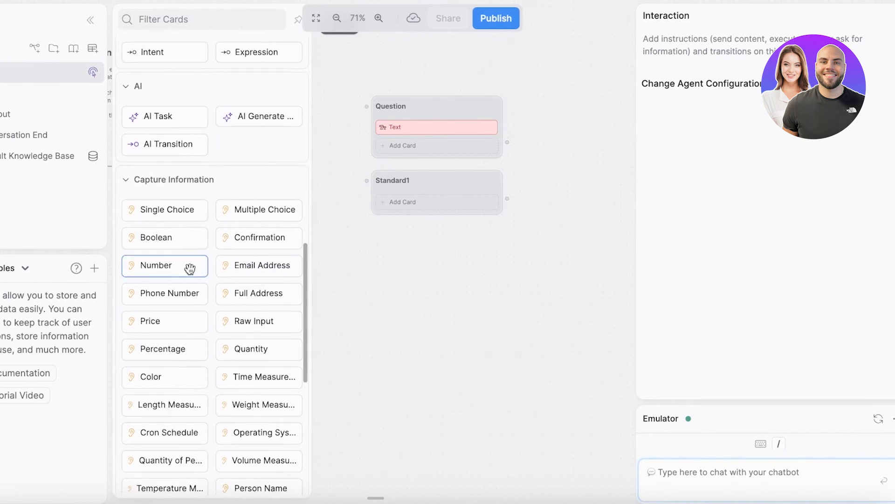
scroll(up, 3)
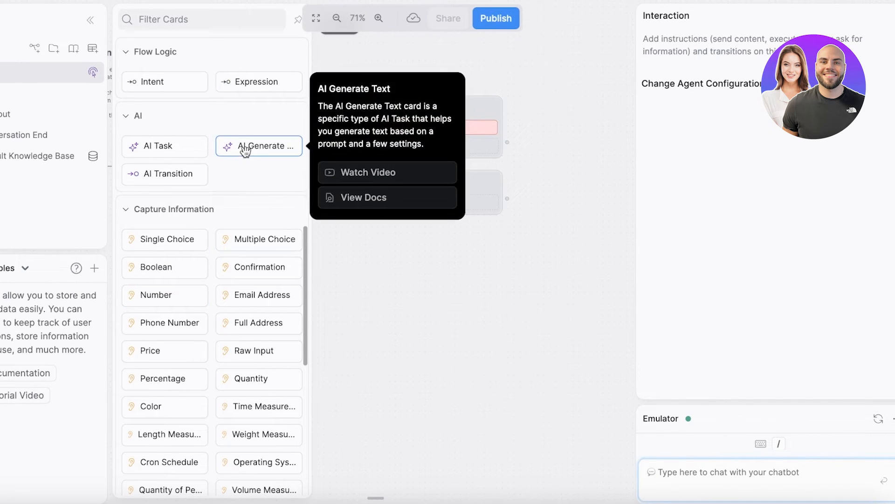
Add an AI Generate Text card to Interaction with the prompt 'Shipping question'
click(259, 146)
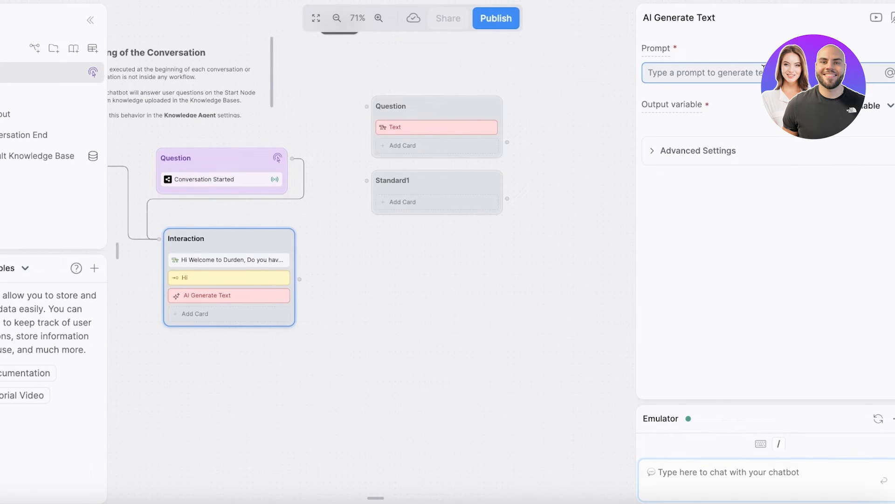
text(Shipping)
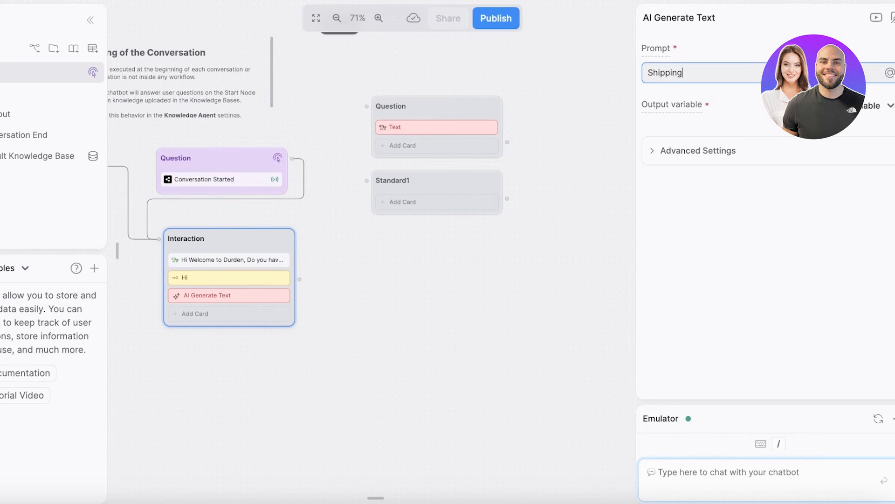
text(question)
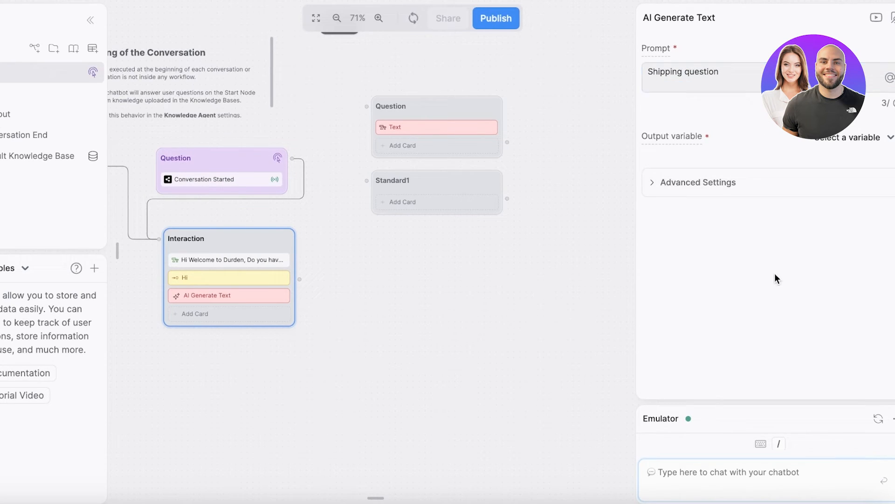
Create a new output variable named 'Shippting' for the card
click(850, 137)
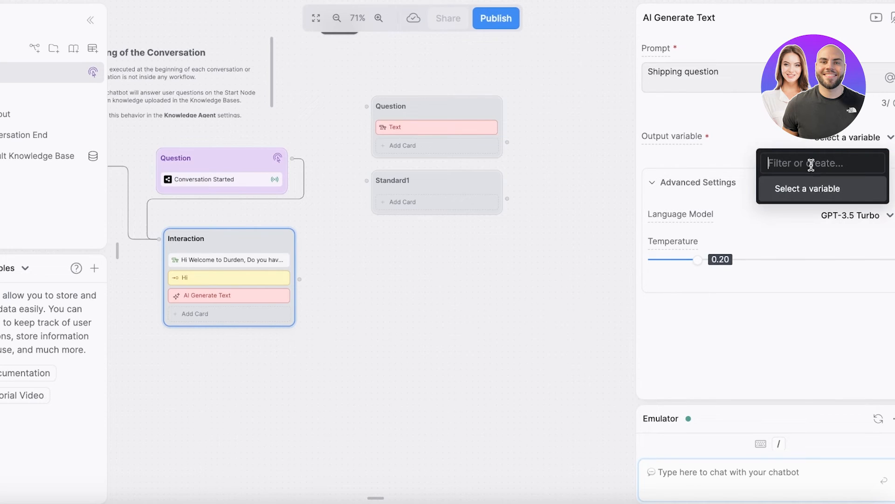
text(Shippting)
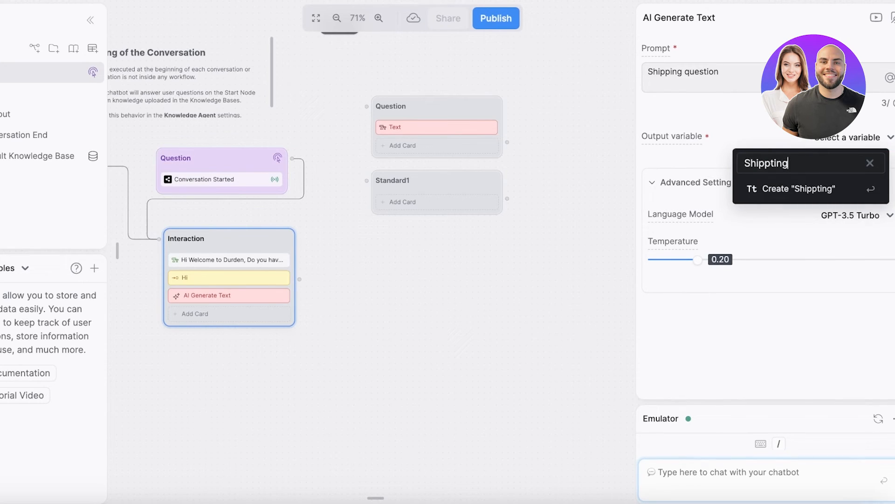
click(798, 190)
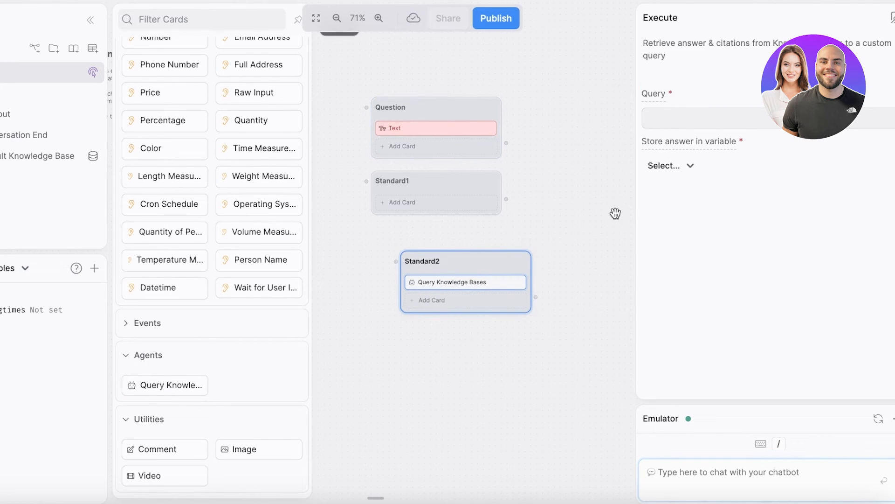
Set the Query Knowledge Bases card to store its answer in workflow.Shippingtimes
click(742, 118)
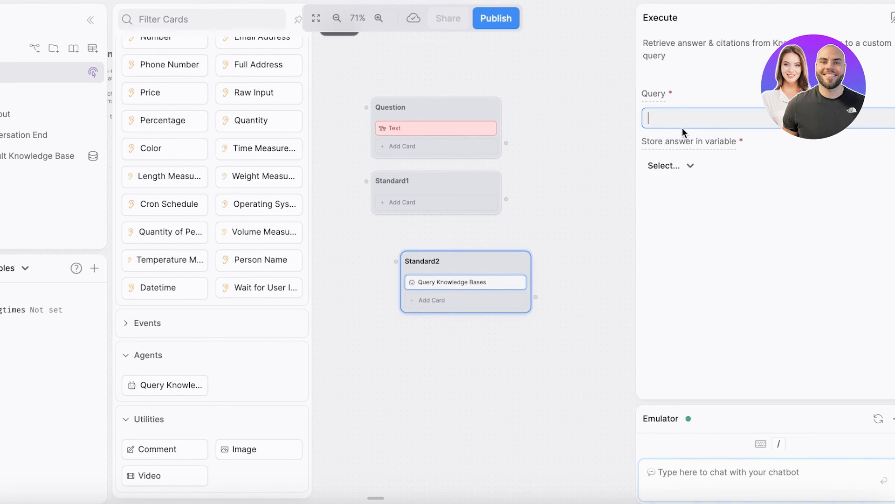
click(672, 166)
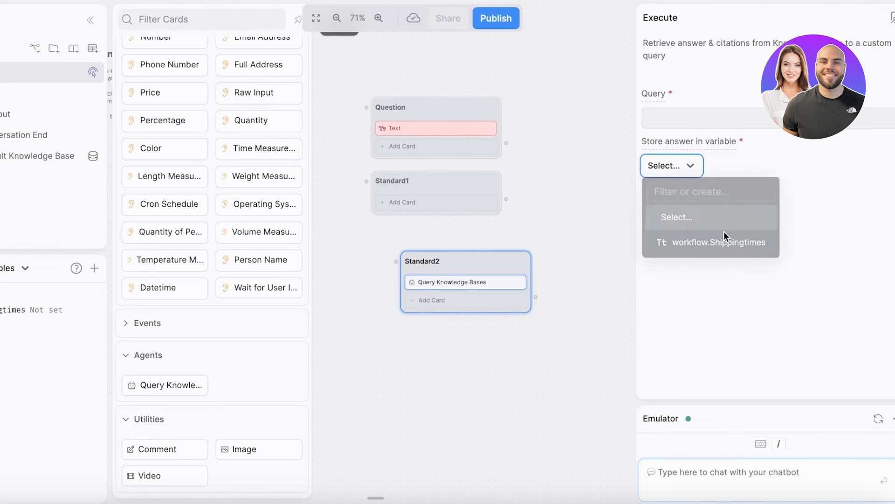
click(718, 243)
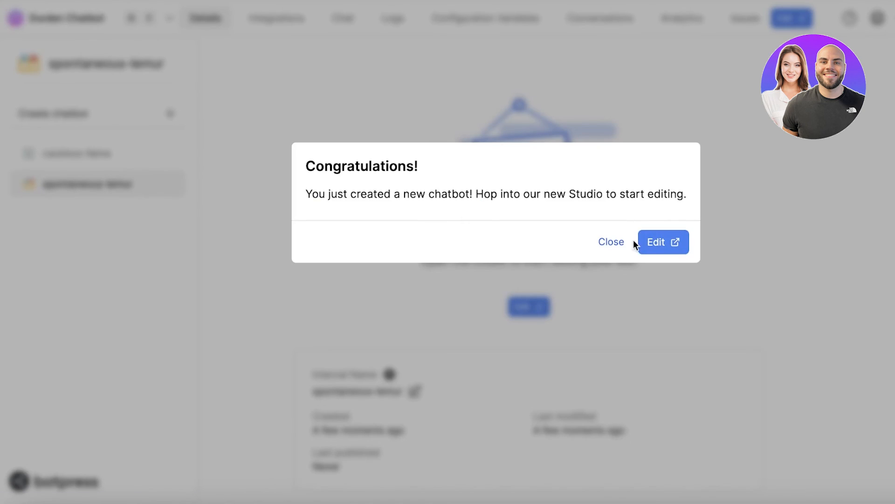
Close the new-chatbot congratulations and open the cautious-llama chatbot's details page
click(609, 241)
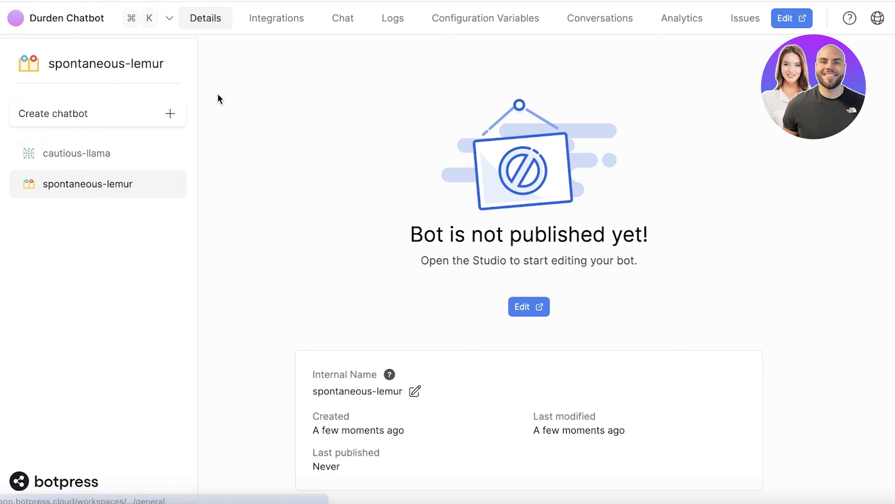
mouse_move(164, 196)
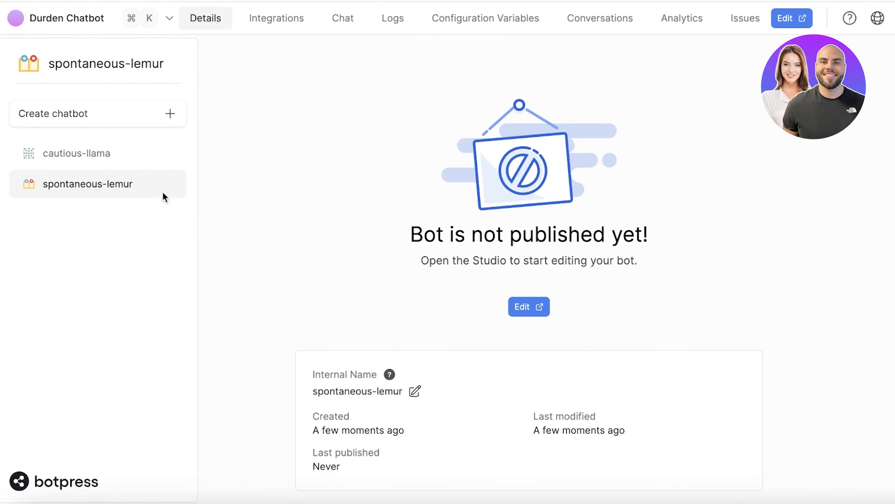
click(80, 152)
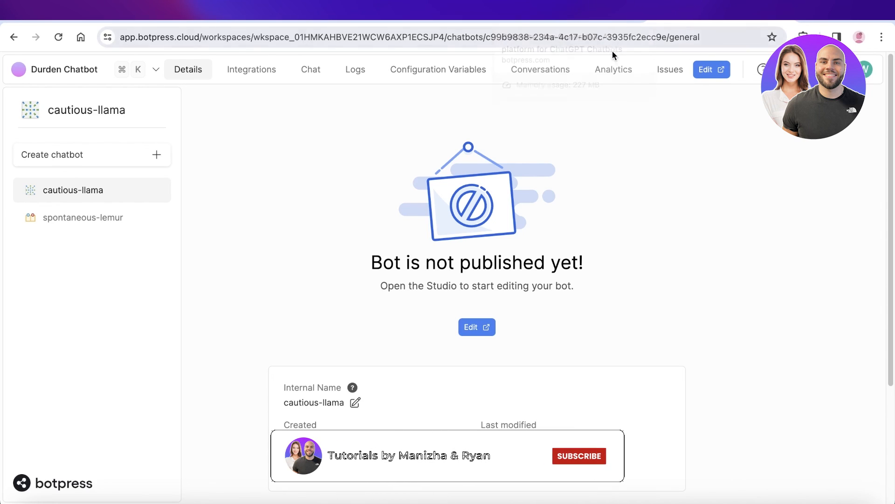
click(578, 456)
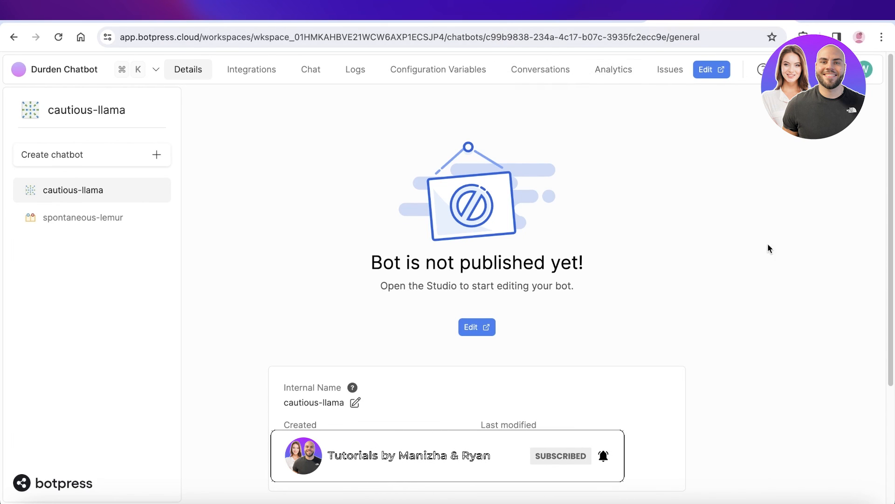